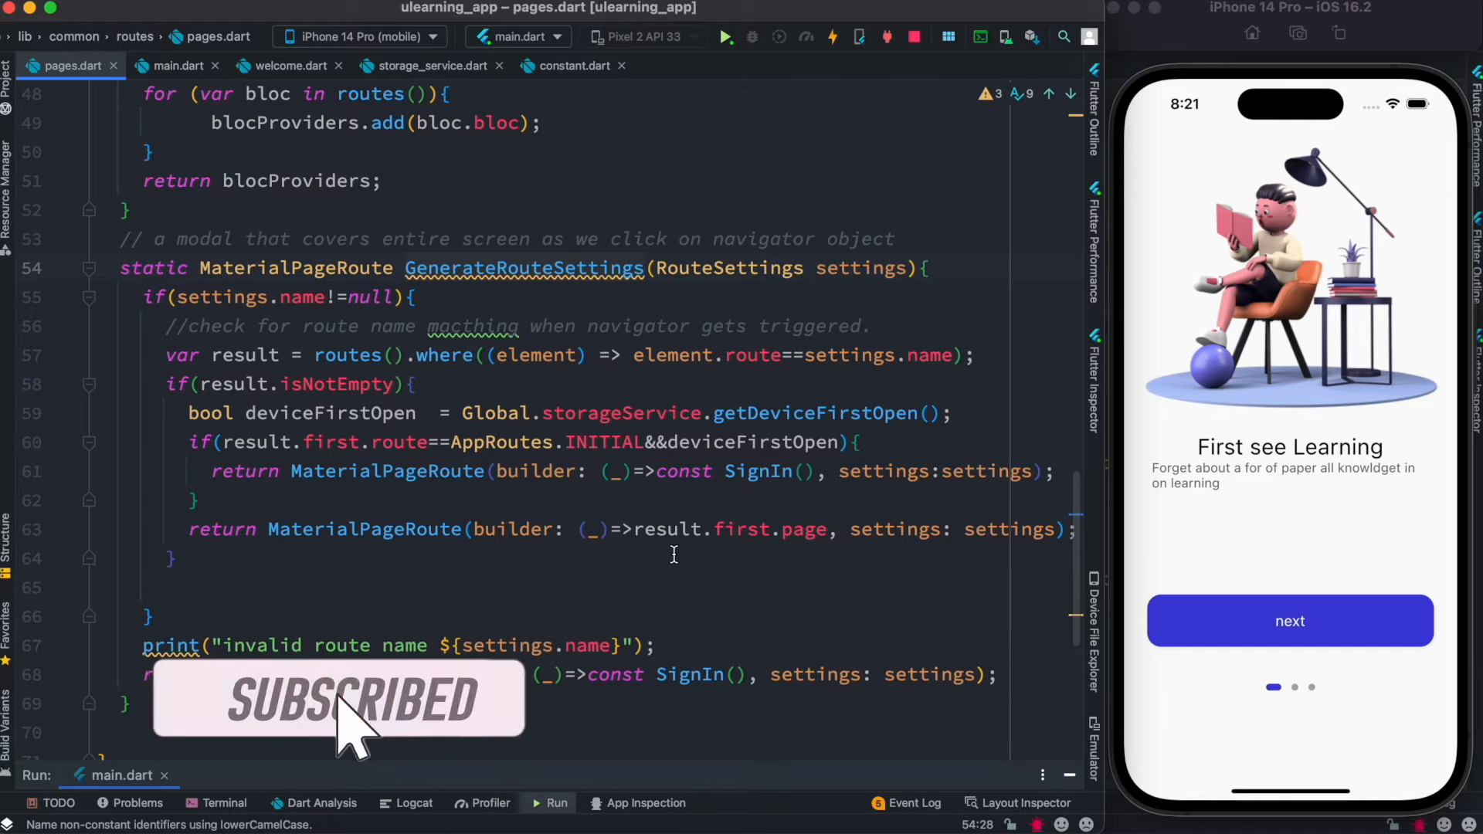
pyautogui.moveTo(530, 728)
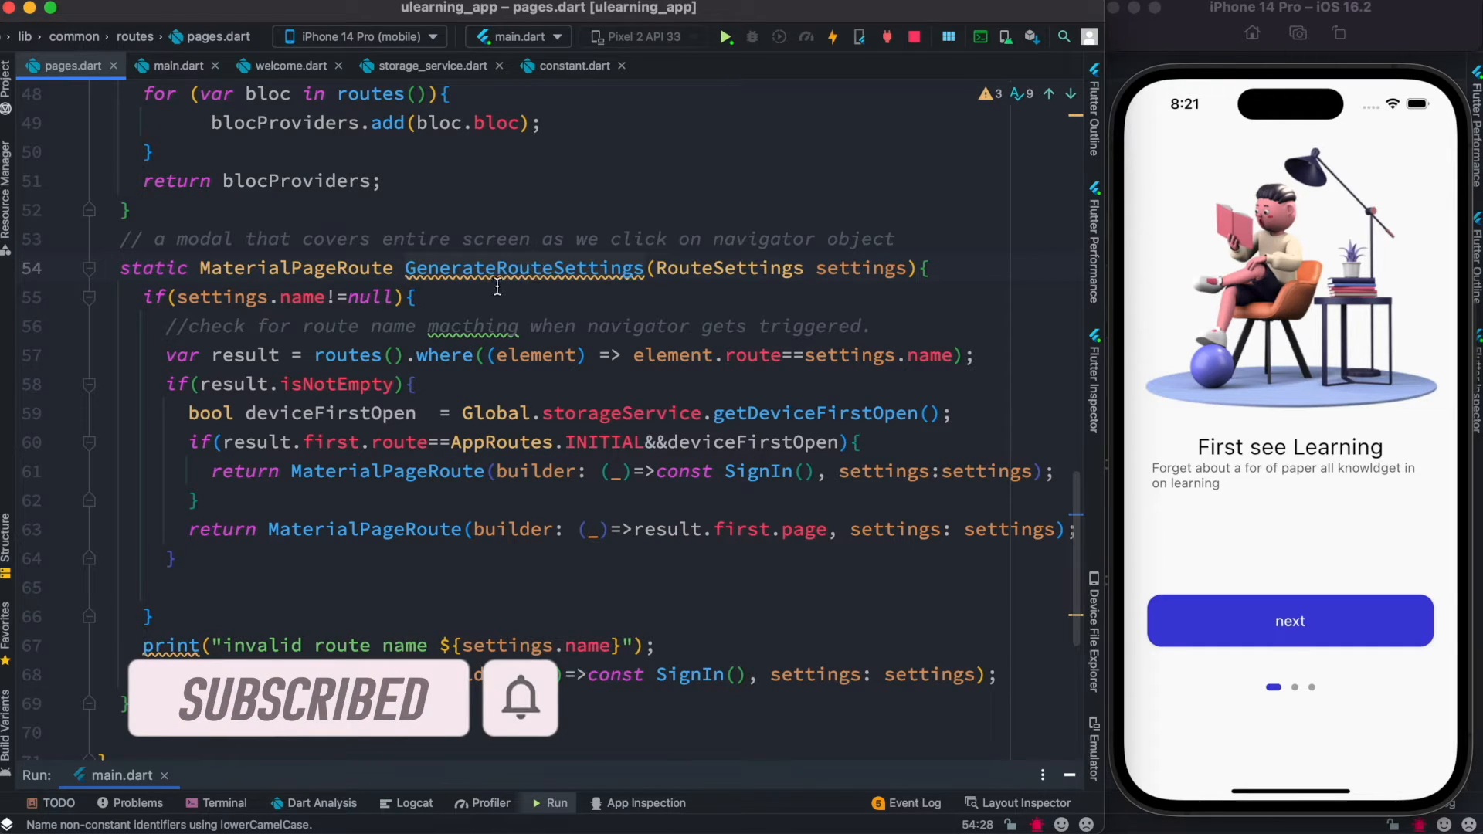
pyautogui.moveTo(525, 267)
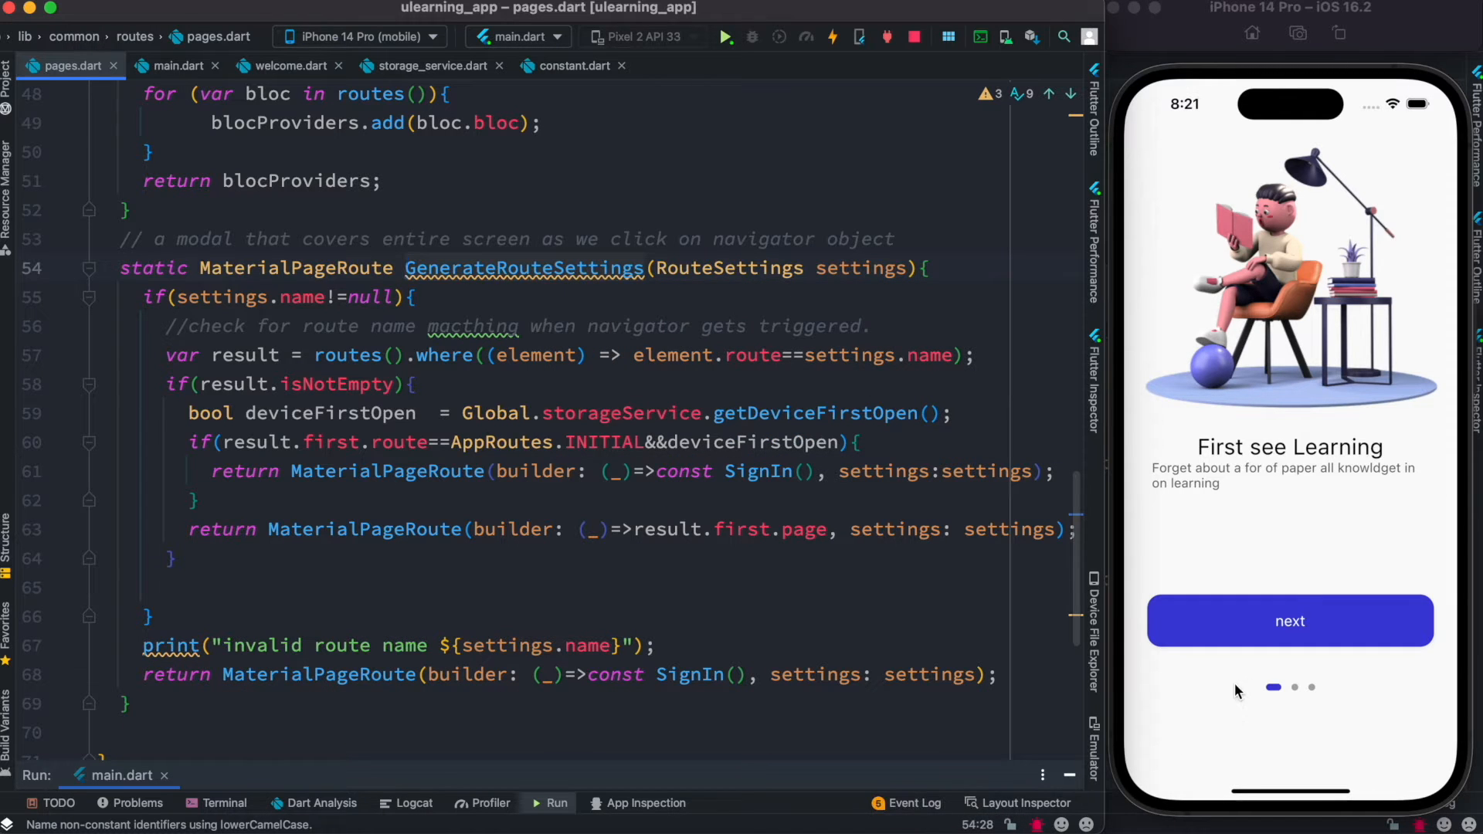
# Add print("first log") in the route-match branch and print("second log") in the first-open branch, then hot reload.
pyautogui.click(591, 528)
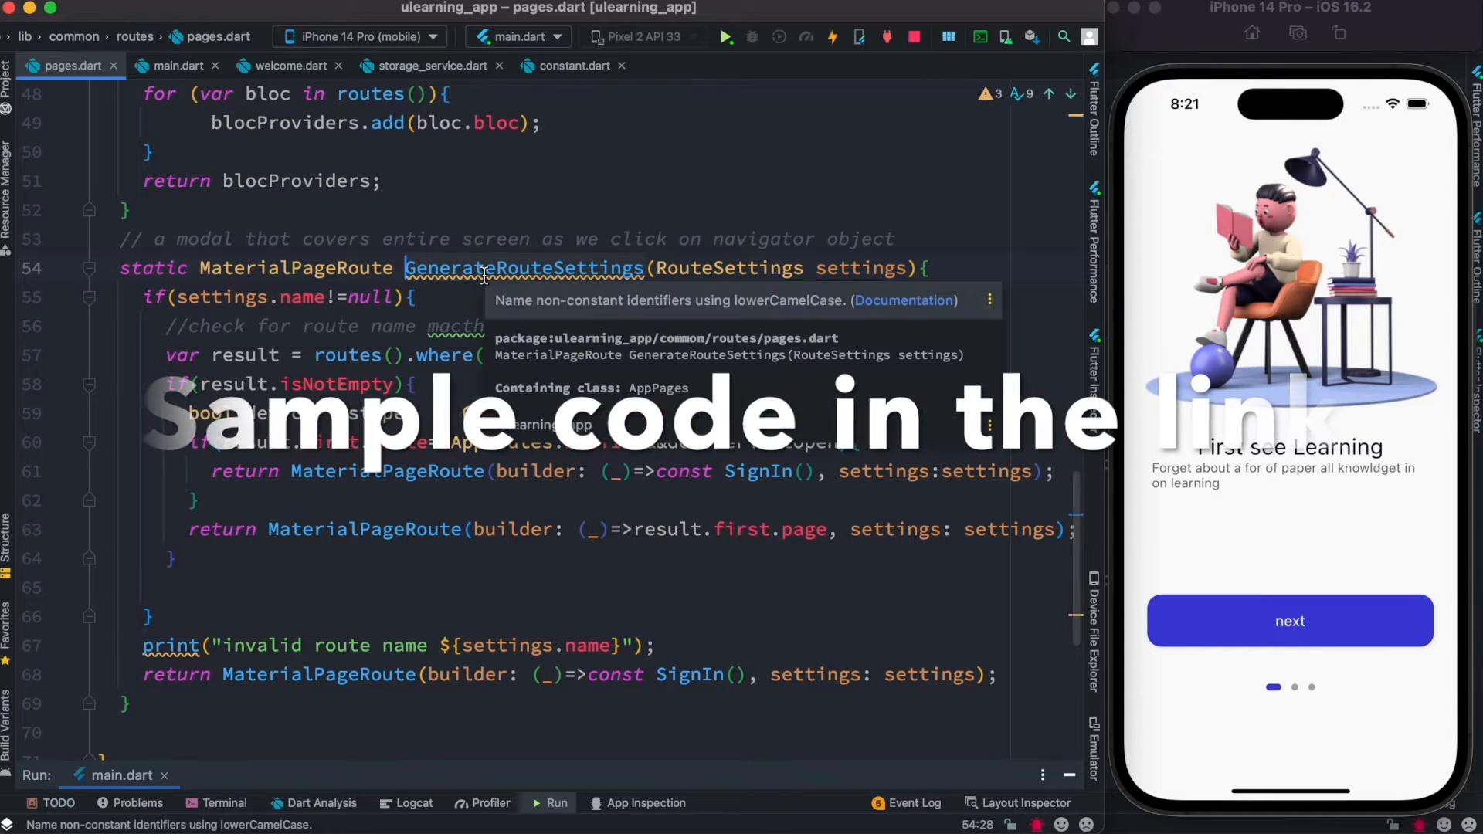
pyautogui.click(177, 65)
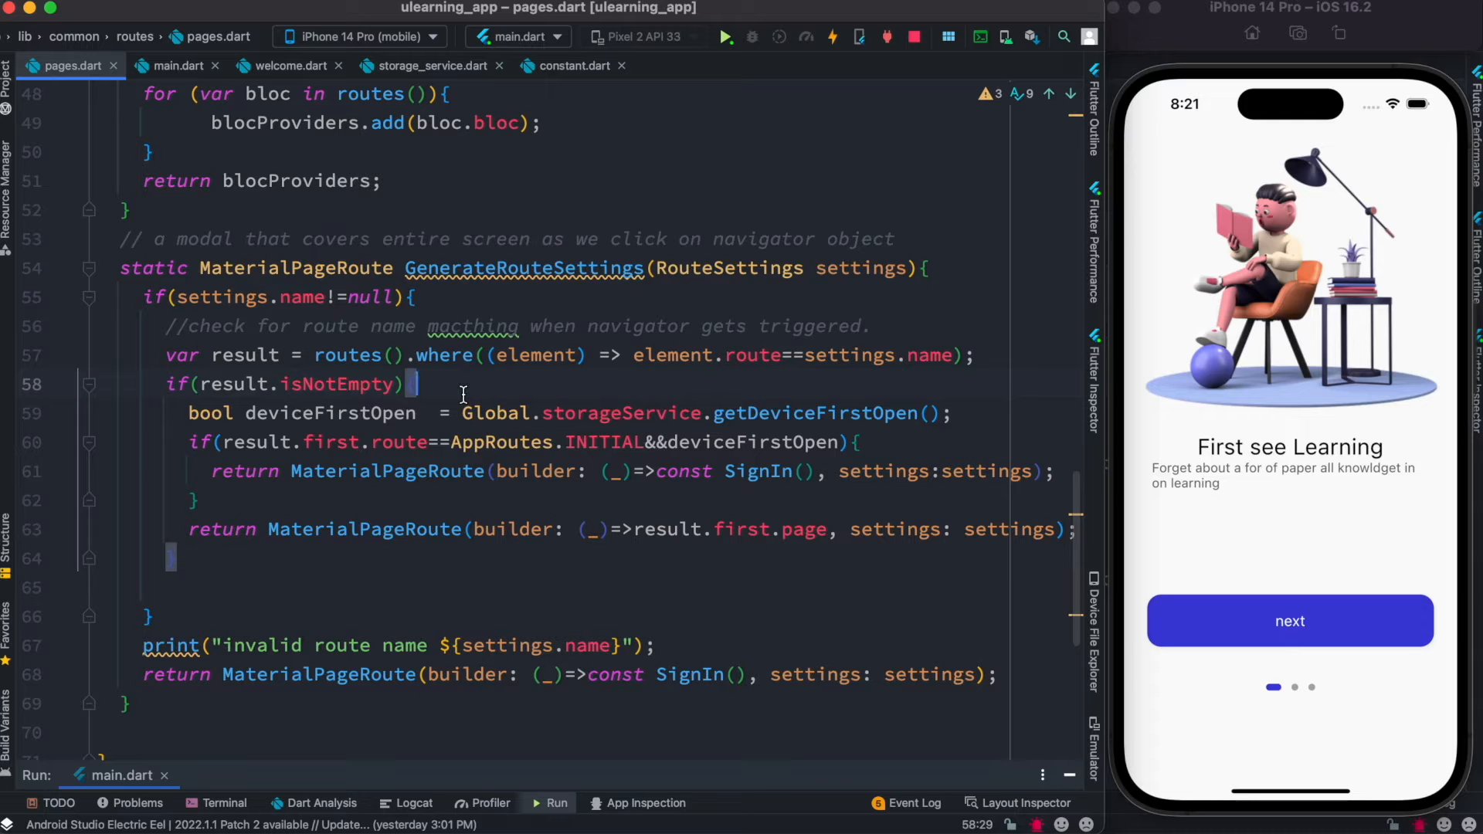
pyautogui.write('p')
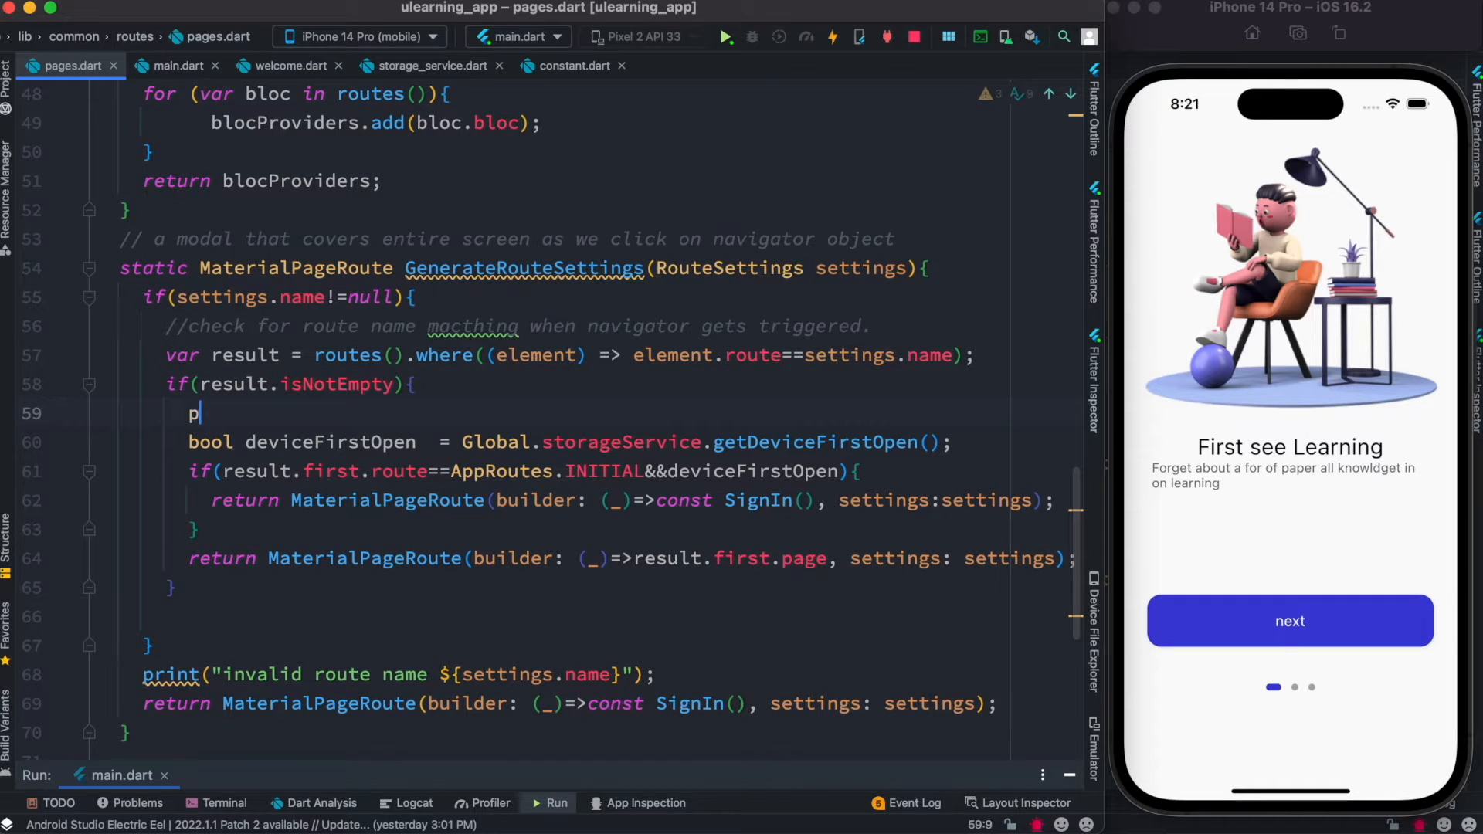
pyautogui.write('rint("fi")')
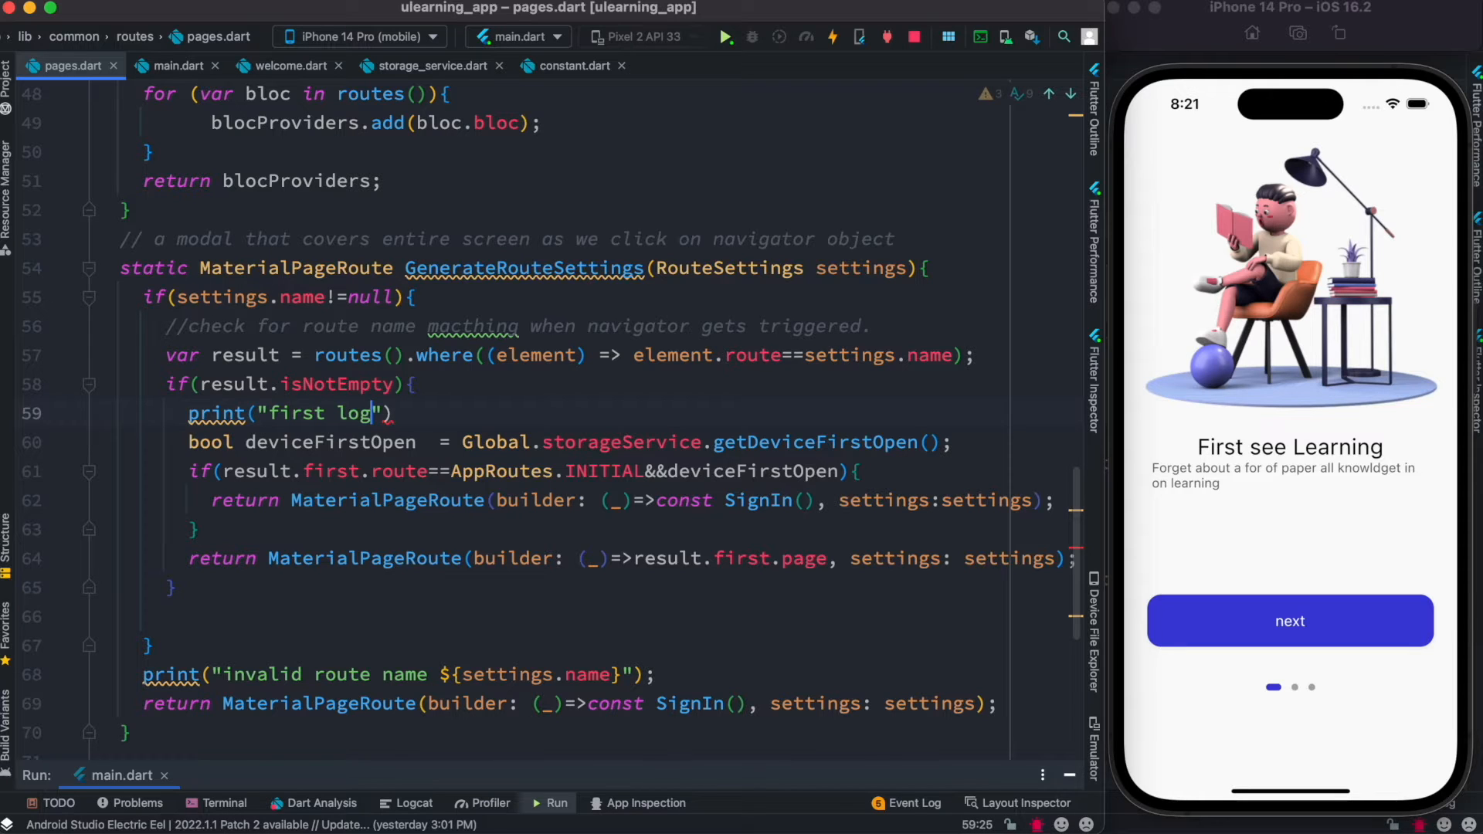
pyautogui.write(';')
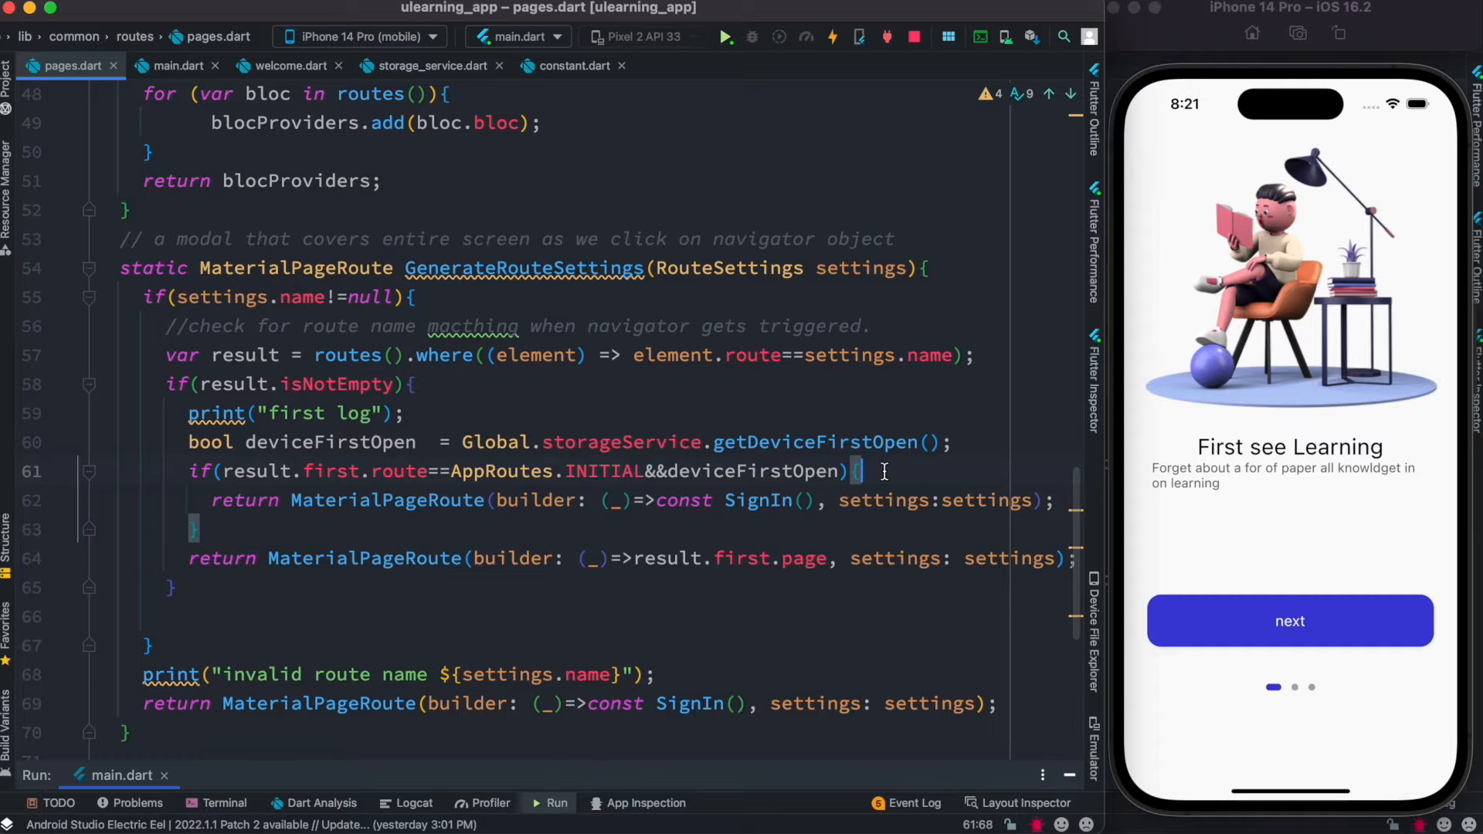
pyautogui.write('print')
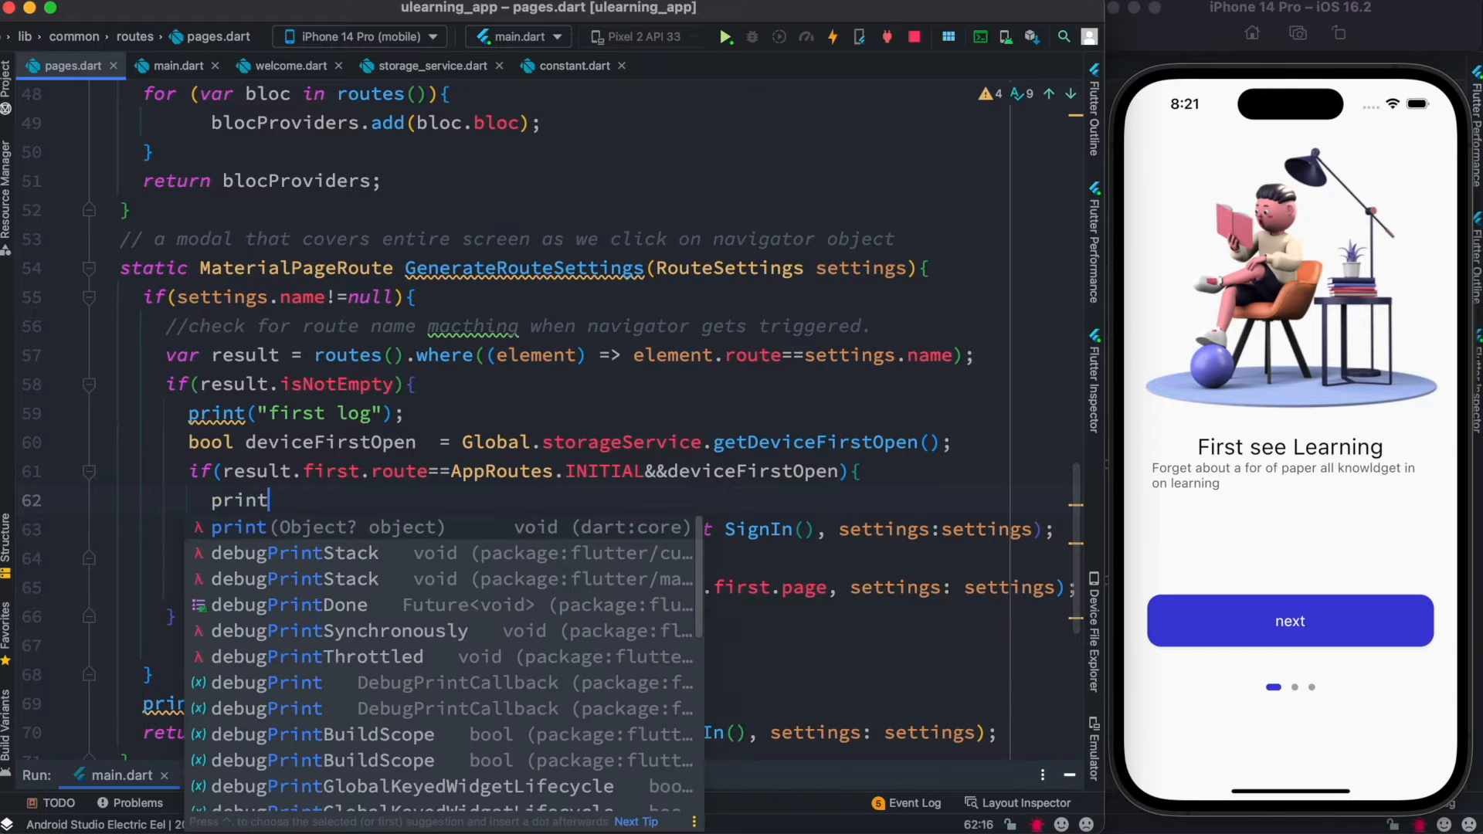
pyautogui.write('("second")')
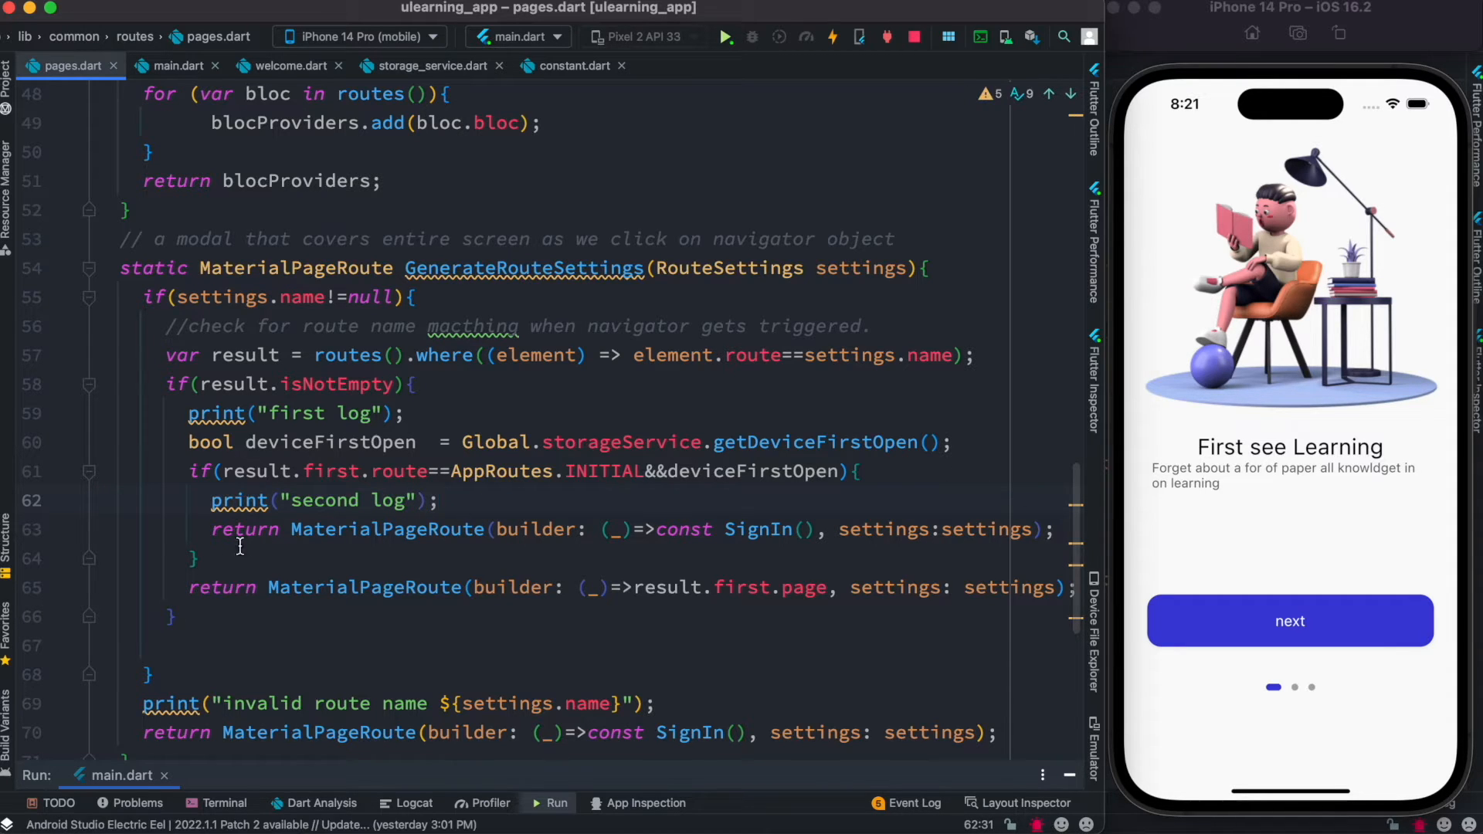
pyautogui.press('Cmd+/')
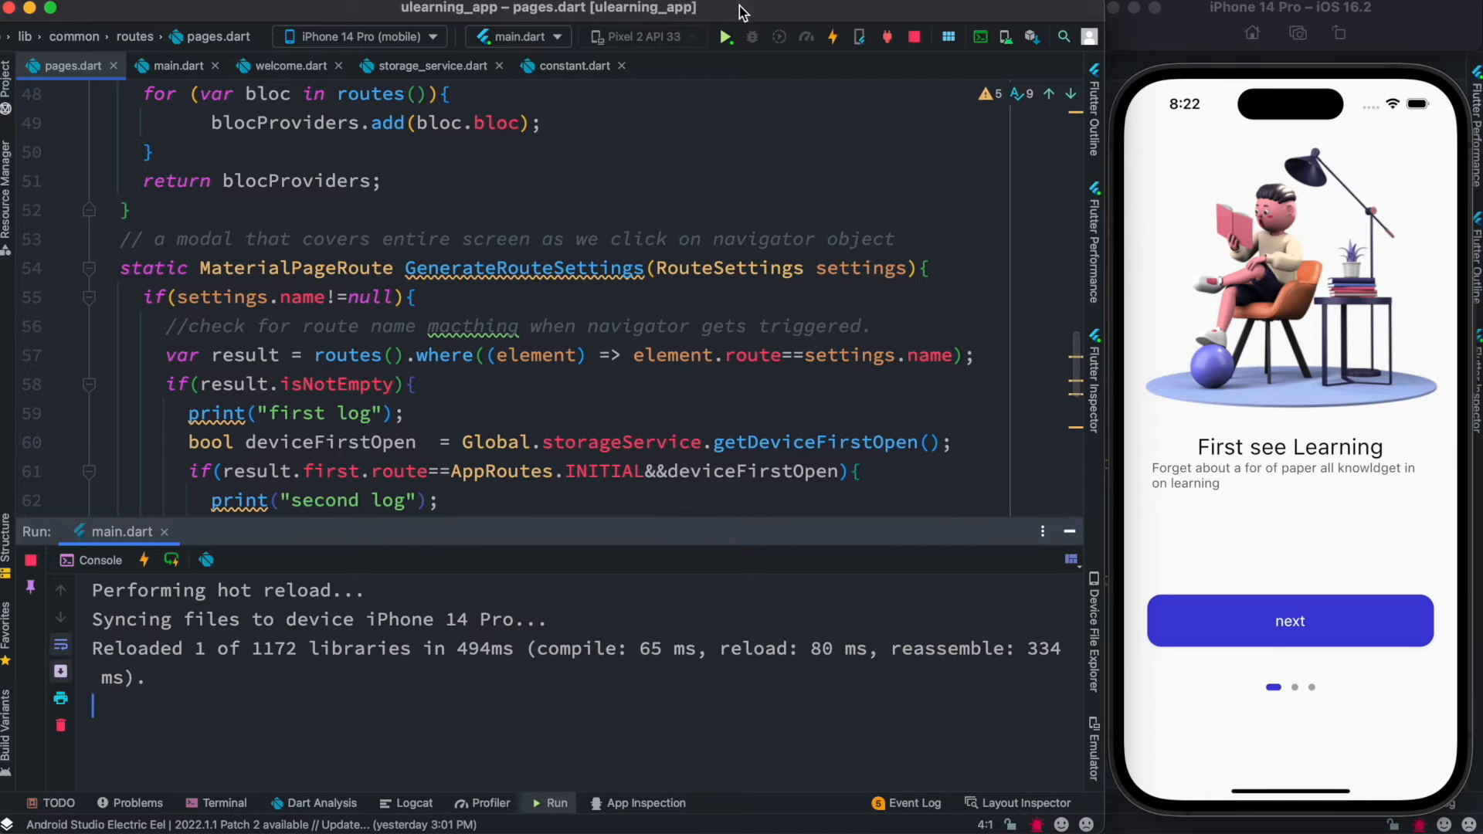
# Hot restart the app so the console shows "first log" and "second log".
pyautogui.click(805, 38)
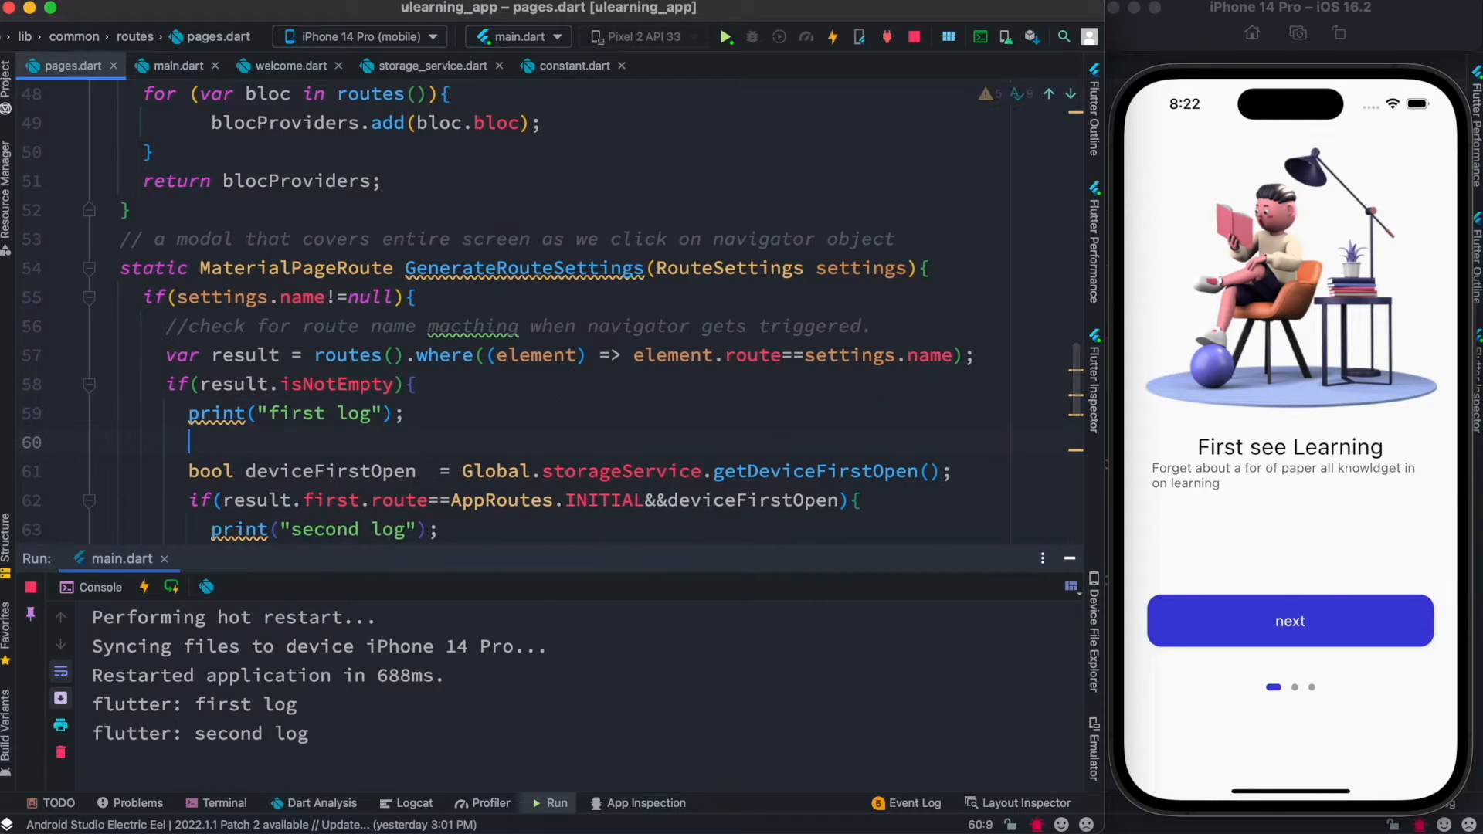
# Add print(result.first.route) after the first log to reveal the matched route "/".
pyautogui.write('print()')
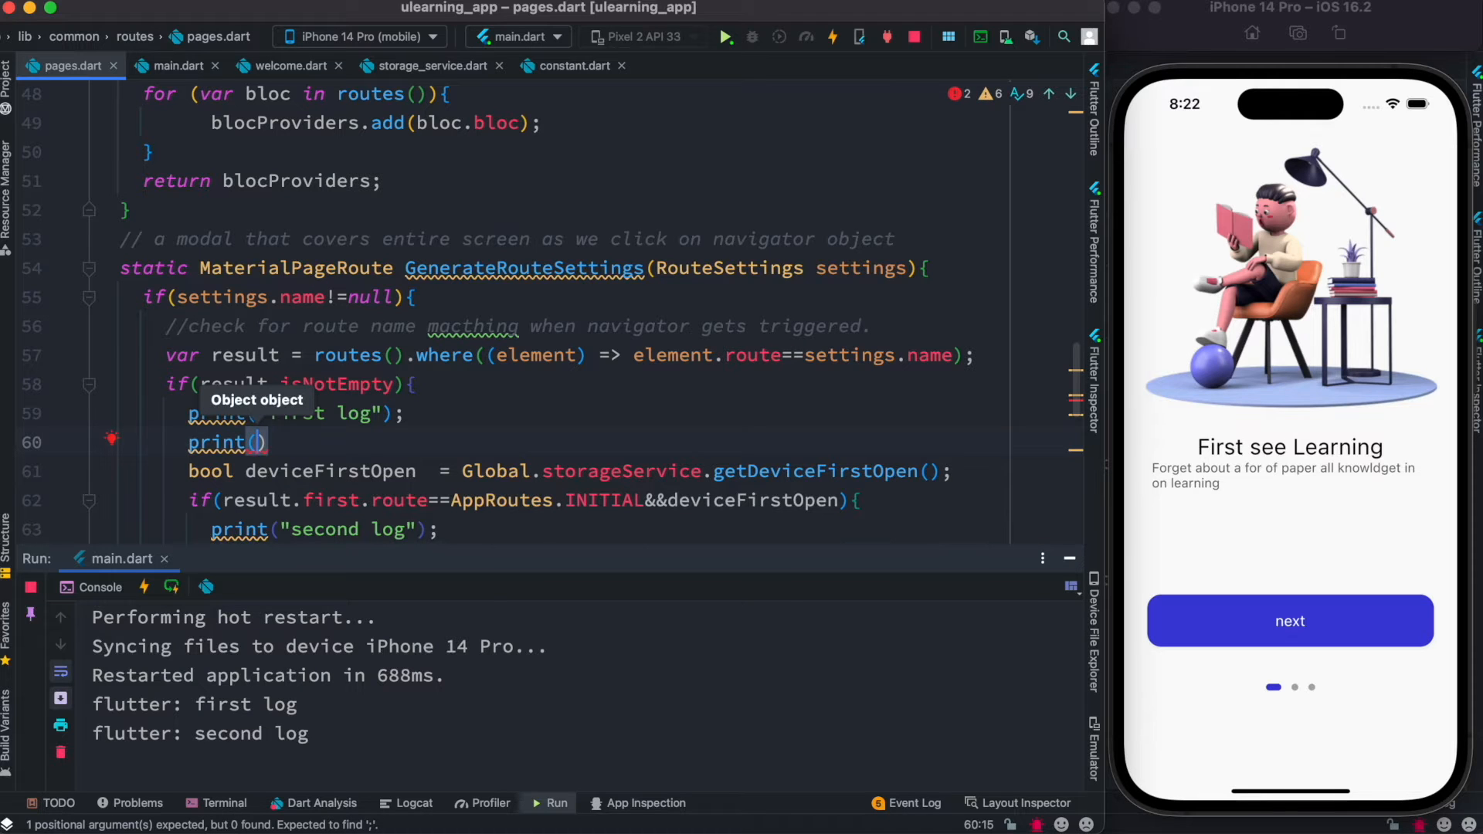
pyautogui.write('result.first.route')
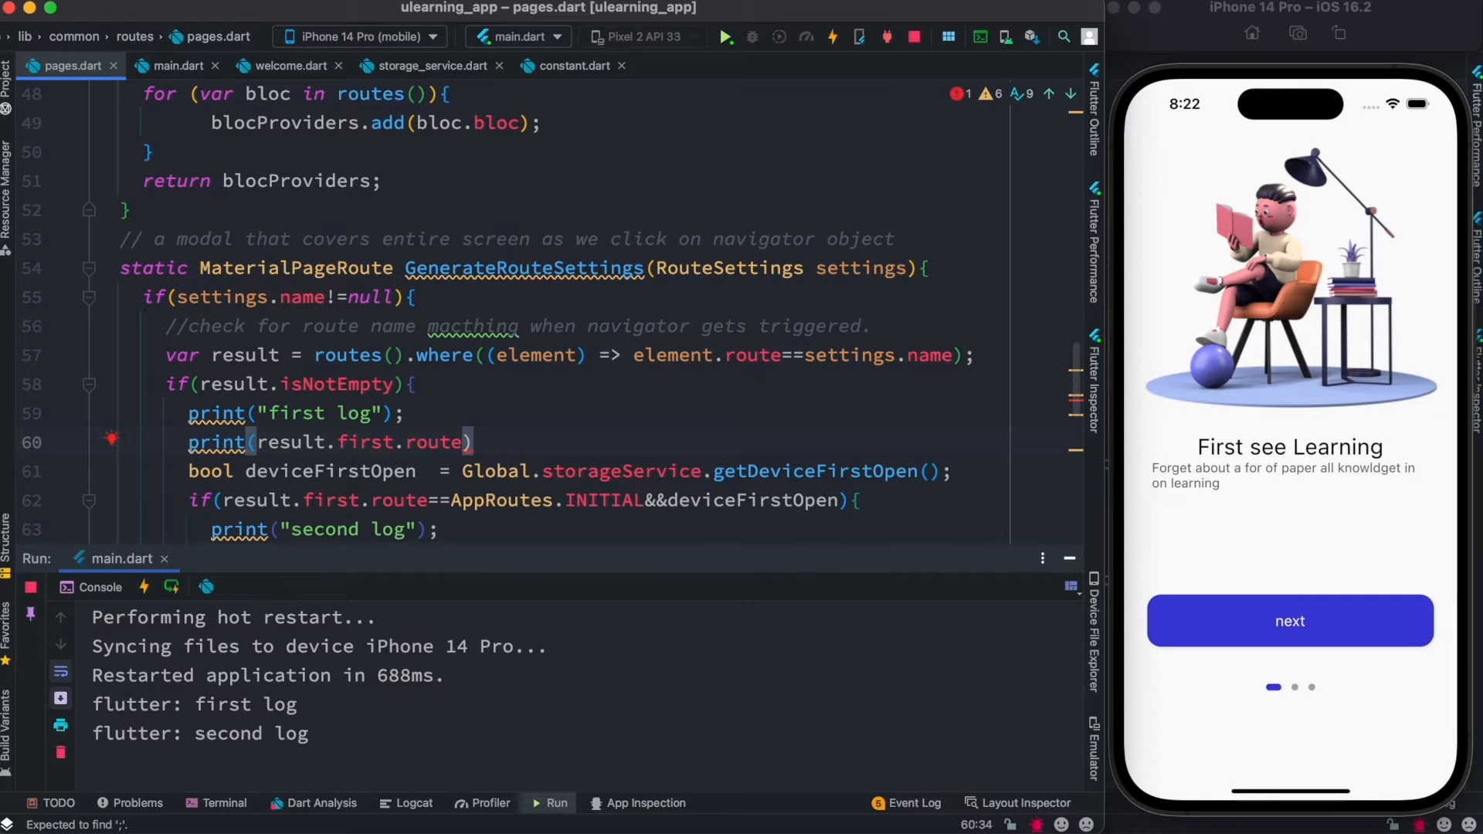
pyautogui.write(';')
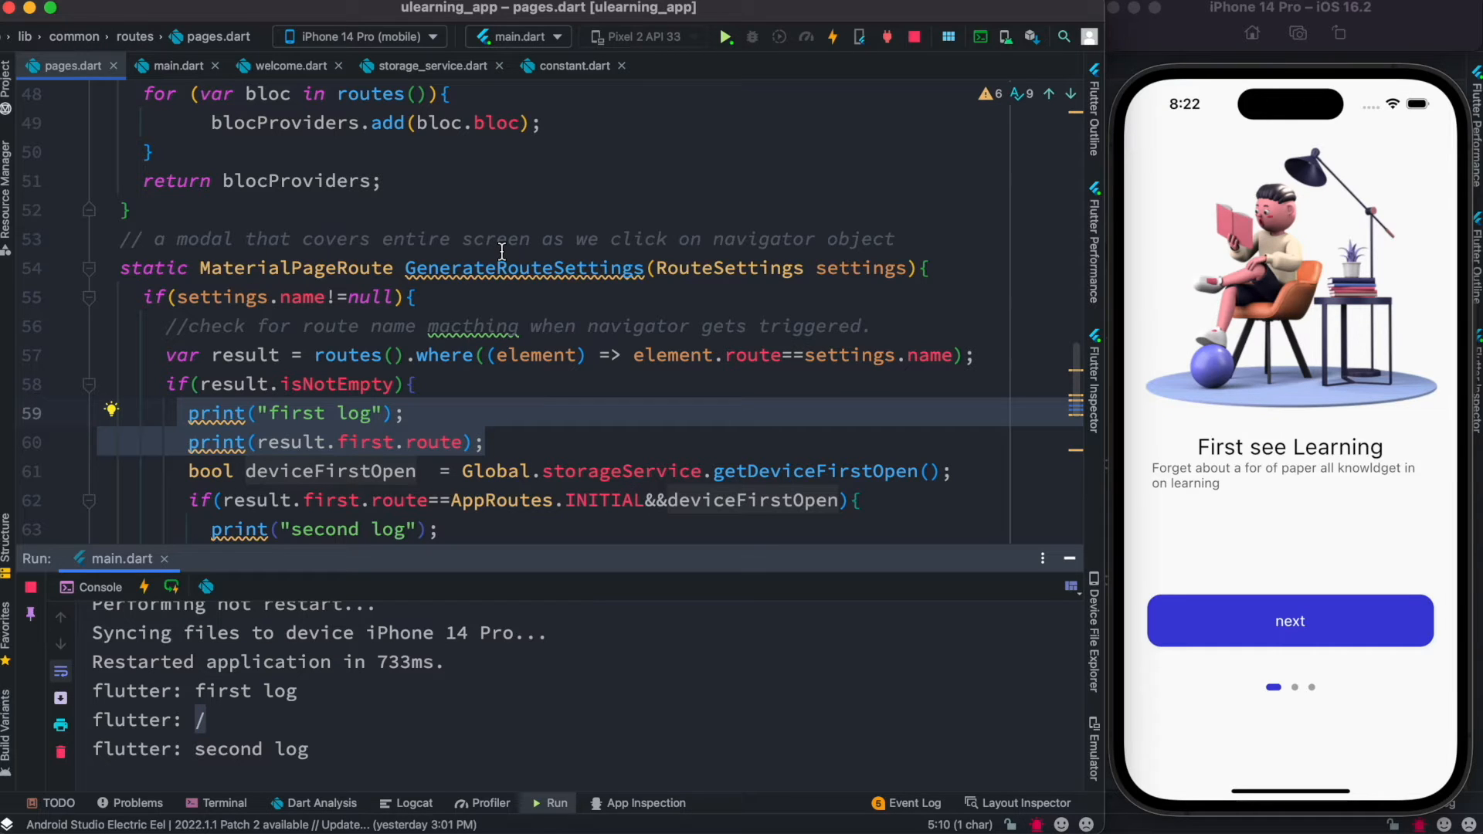
pyautogui.moveTo(500, 327)
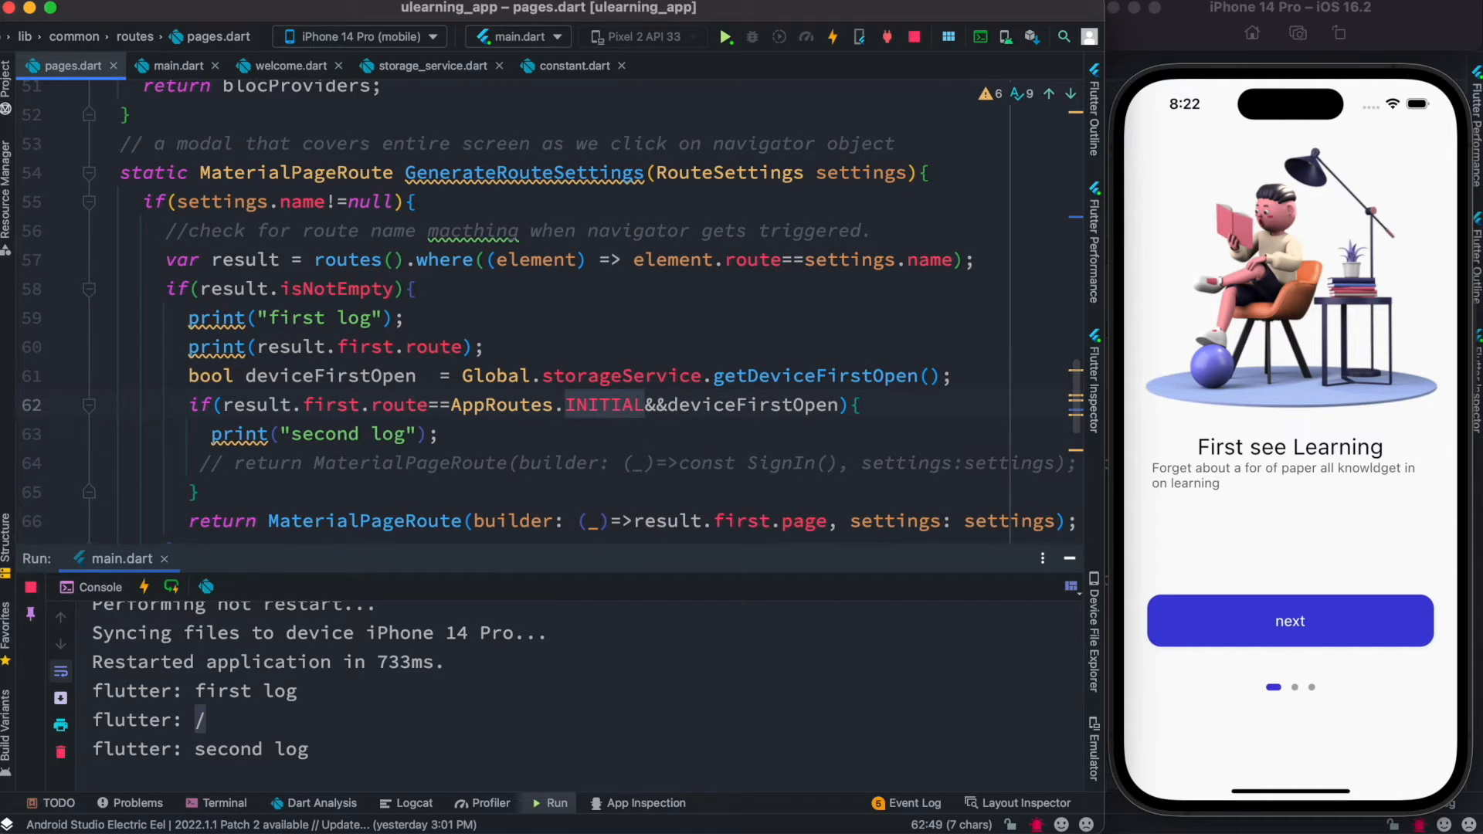
# Check in names.dart that AppRoutes.INITIAL is "/" and return to pages.dart.
pyautogui.click(177, 65)
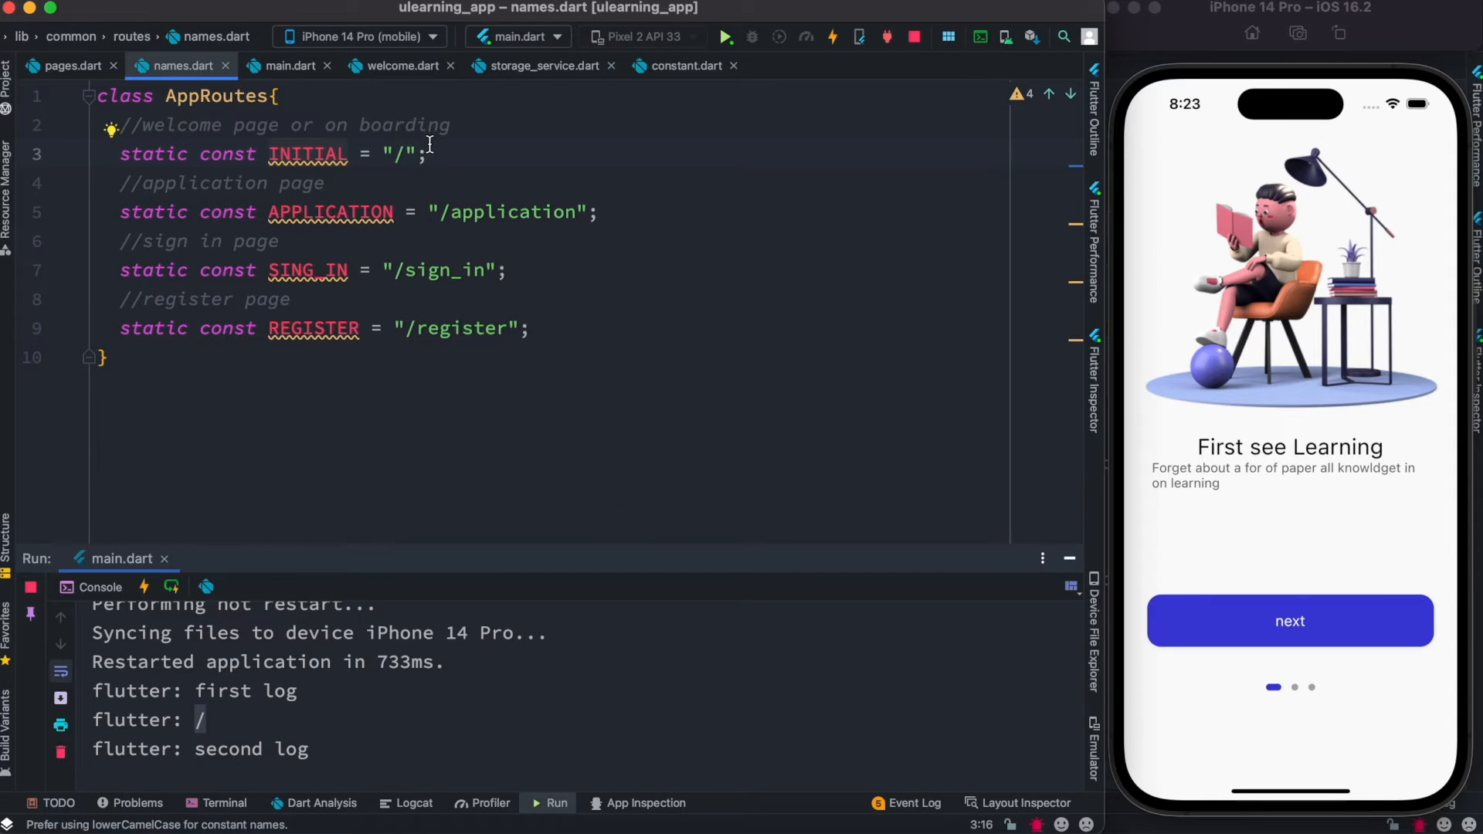
pyautogui.doubleClick(402, 155)
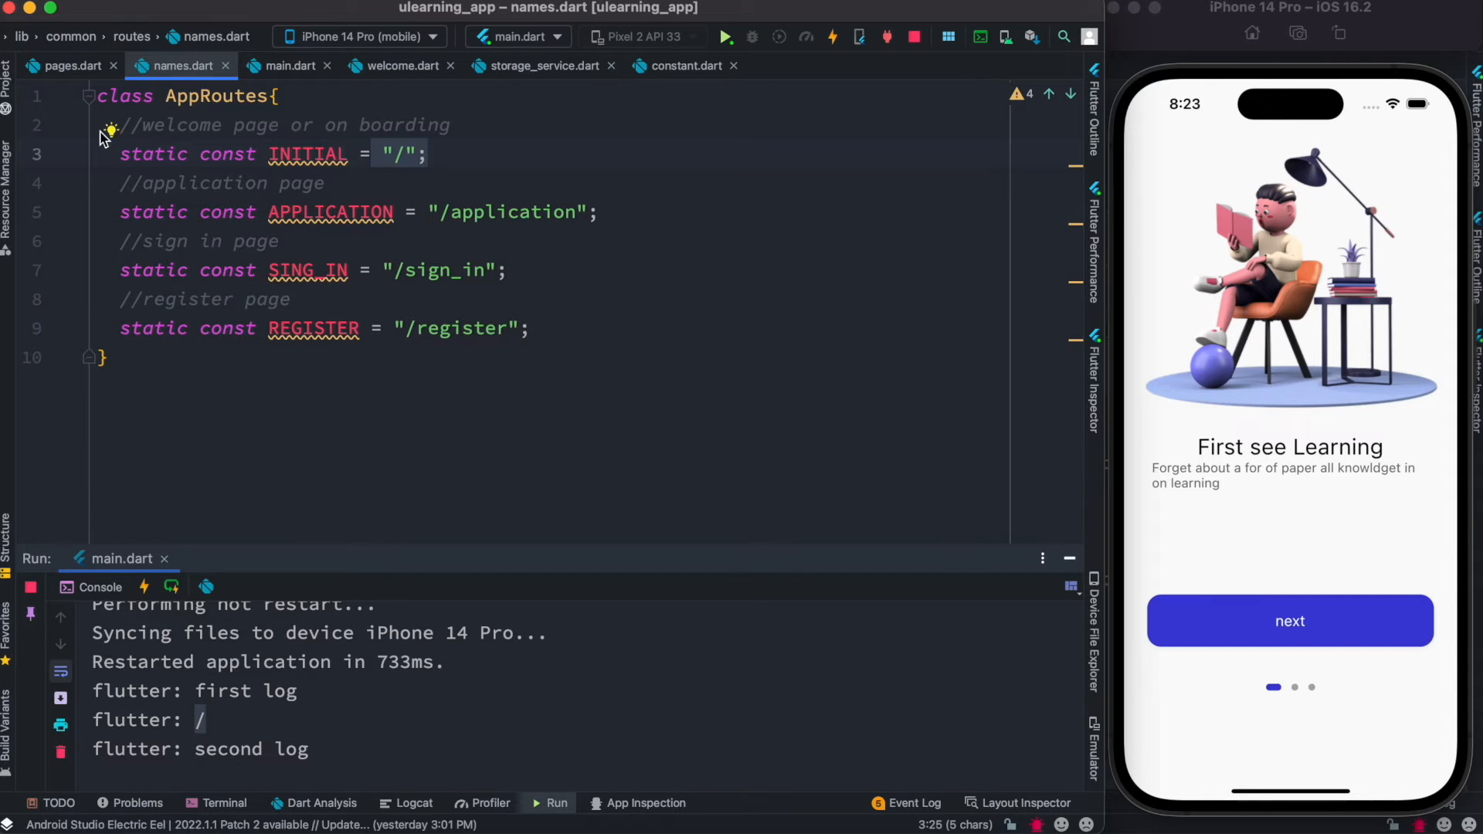
pyautogui.click(66, 65)
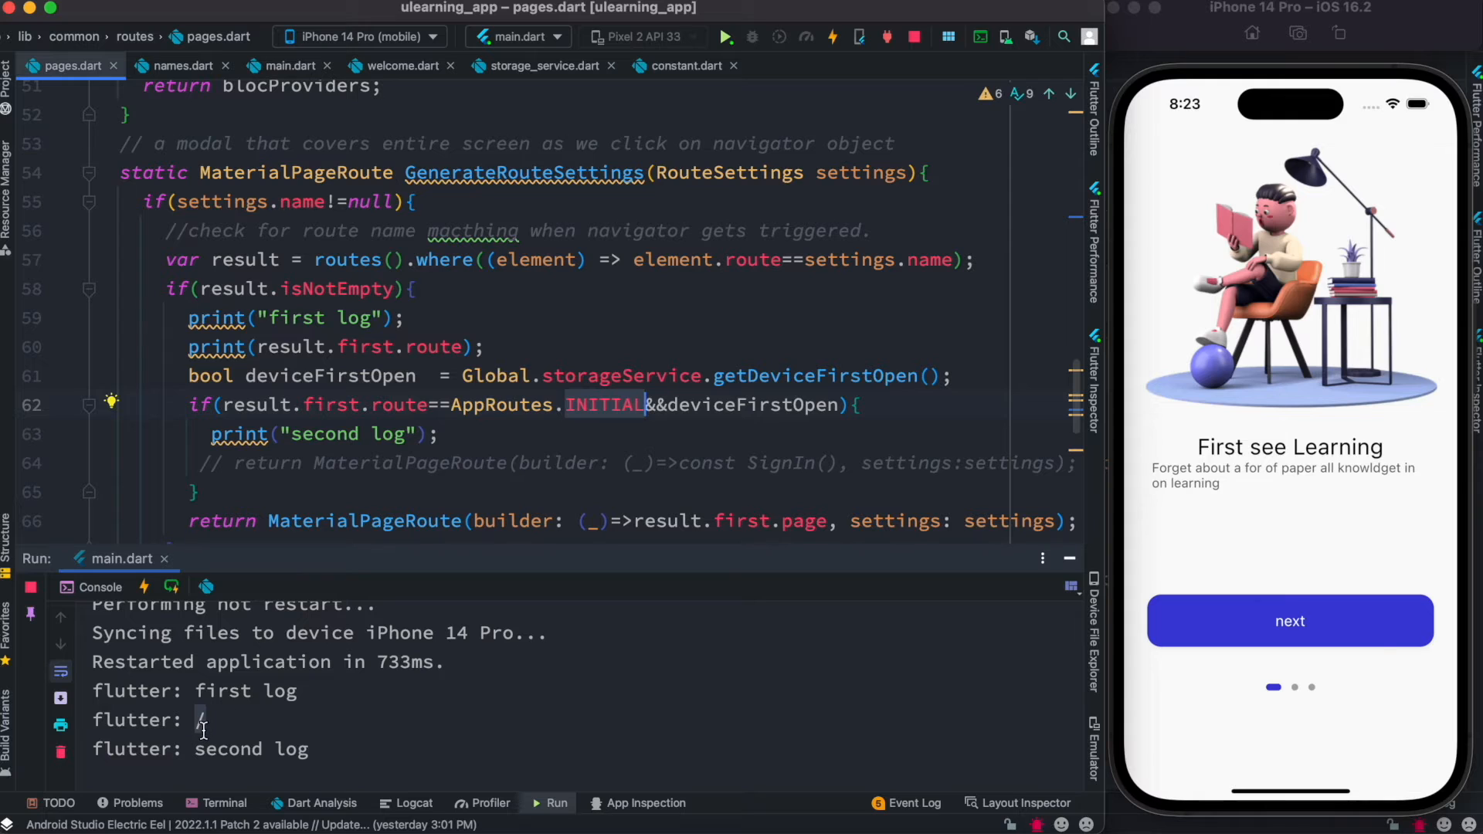
pyautogui.moveTo(603, 404)
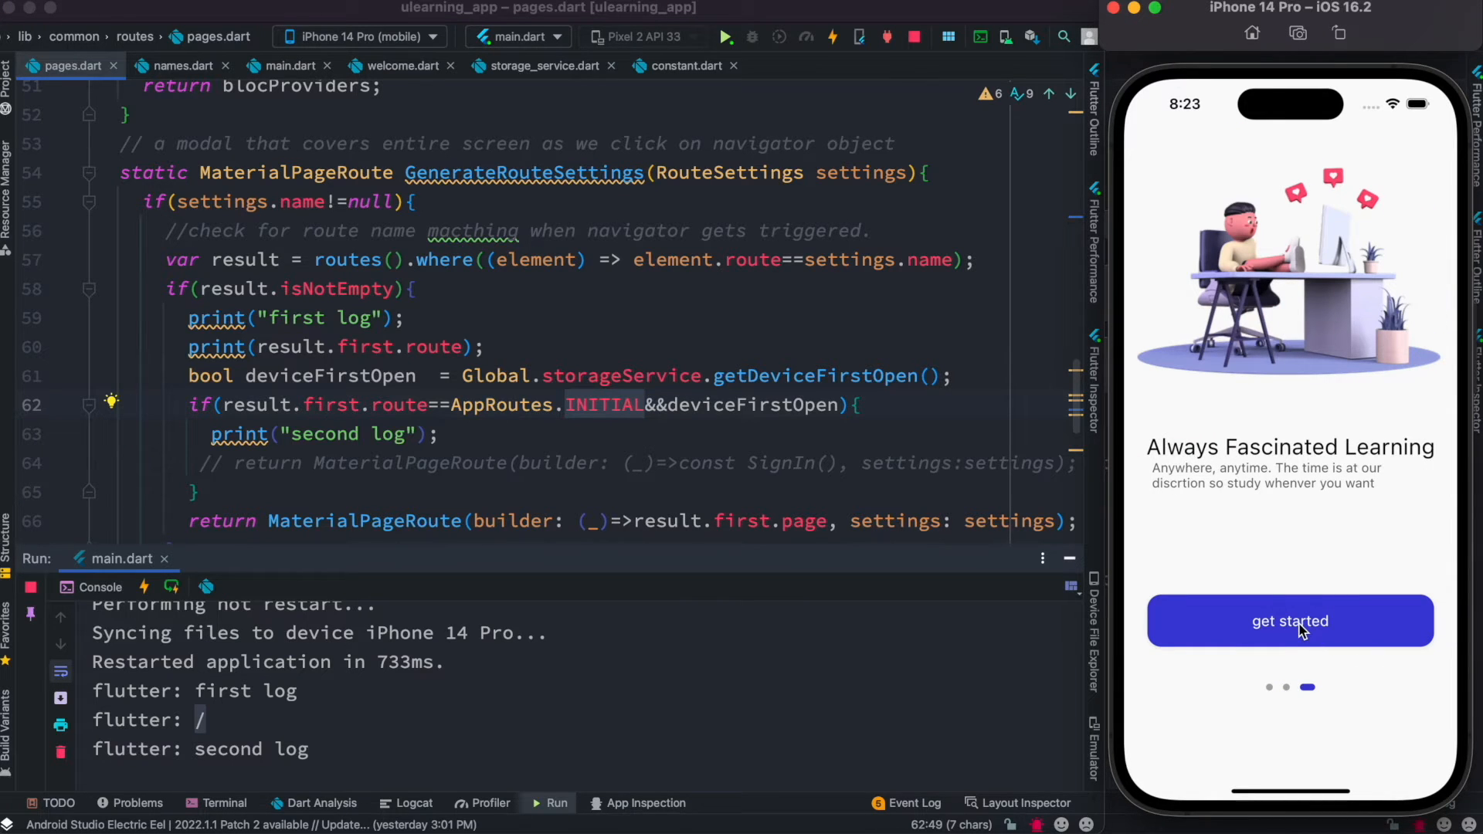
# Trace the STORAGE_DEVICE_OPEN_FIRST_TIME key from welcome.dart to getDeviceFirstOpen in storage_service.dart.
pyautogui.click(406, 318)
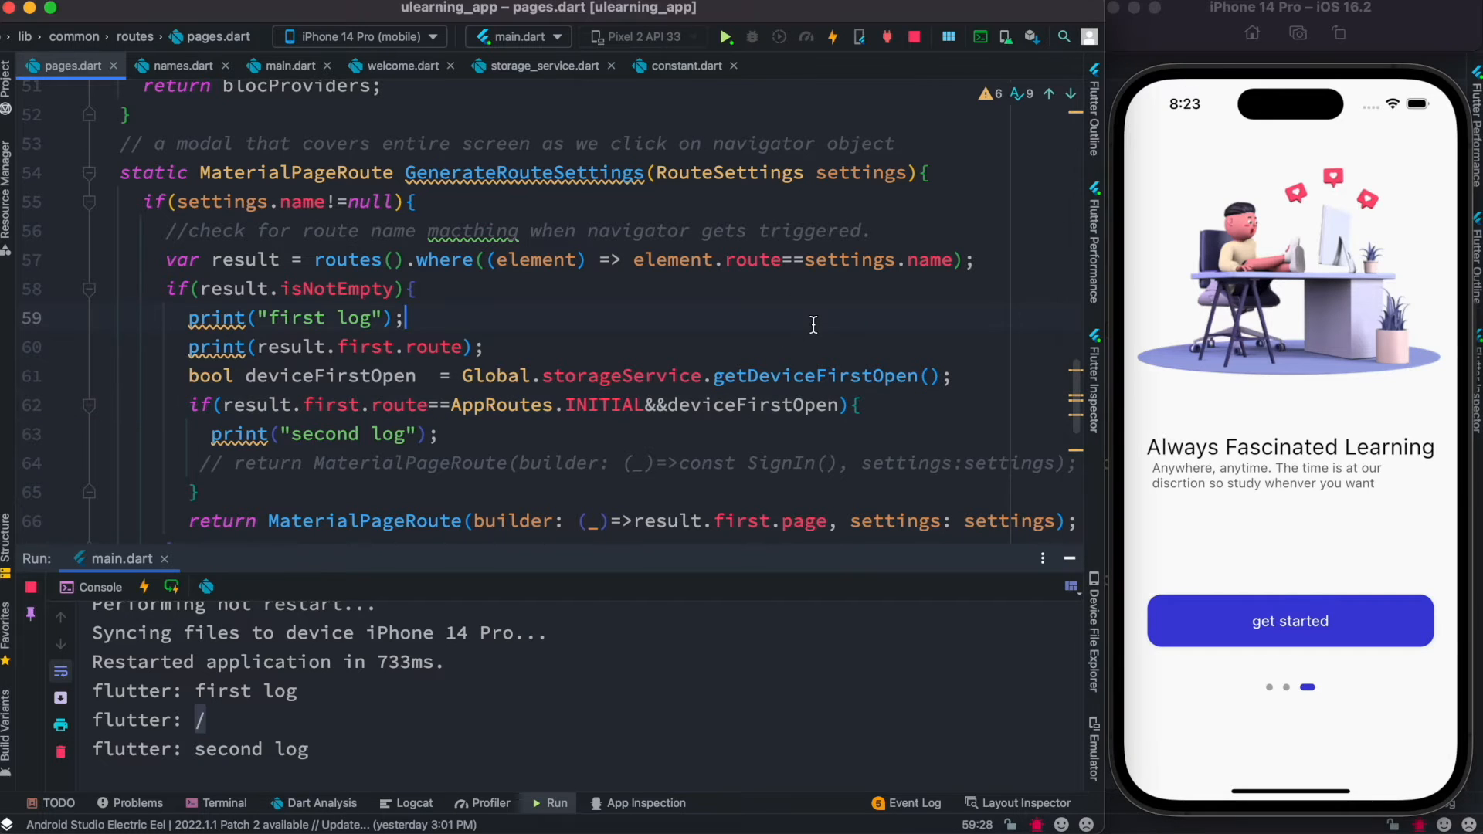
pyautogui.click(399, 65)
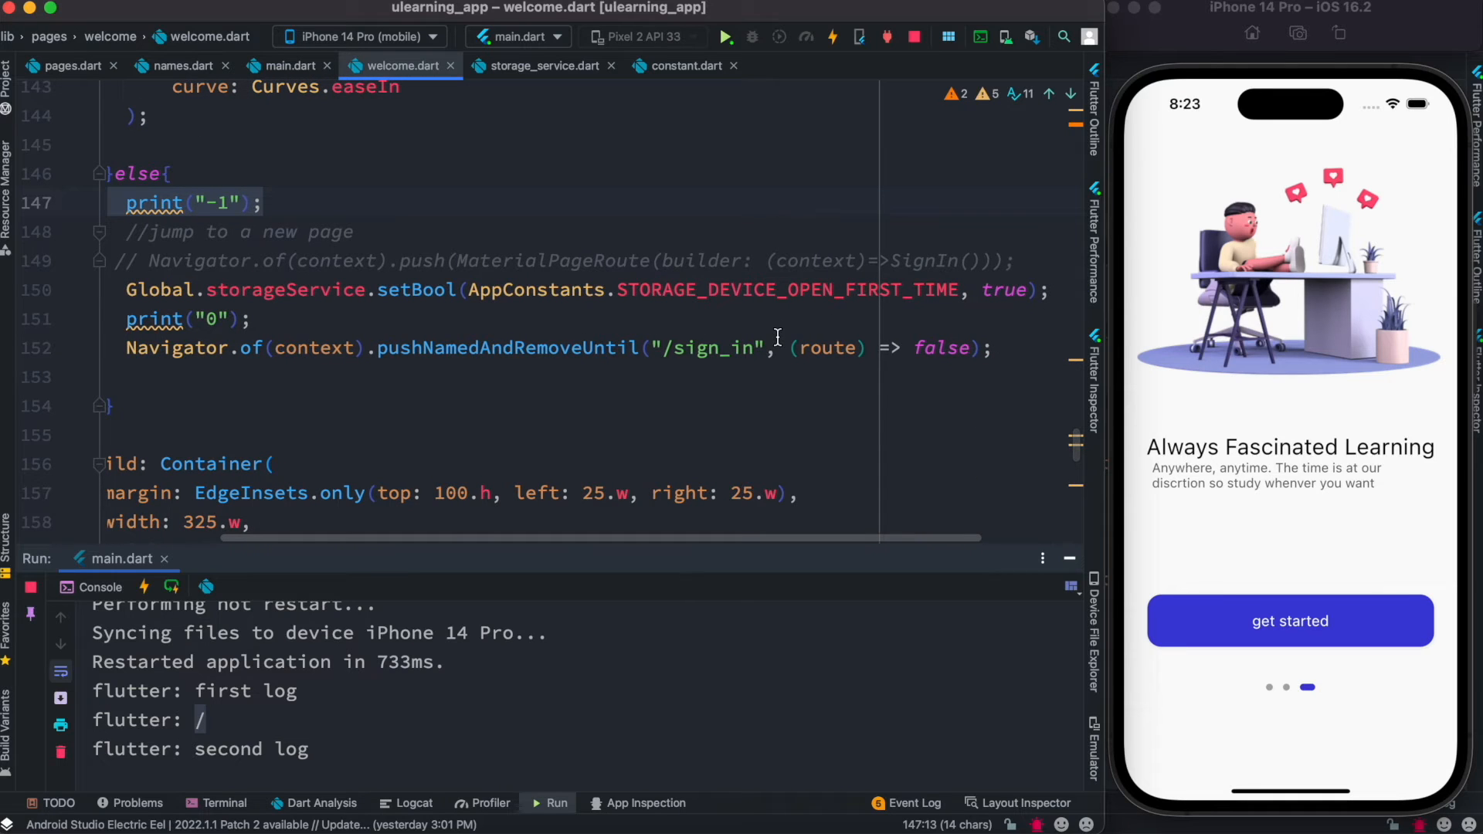
pyautogui.moveTo(820, 292)
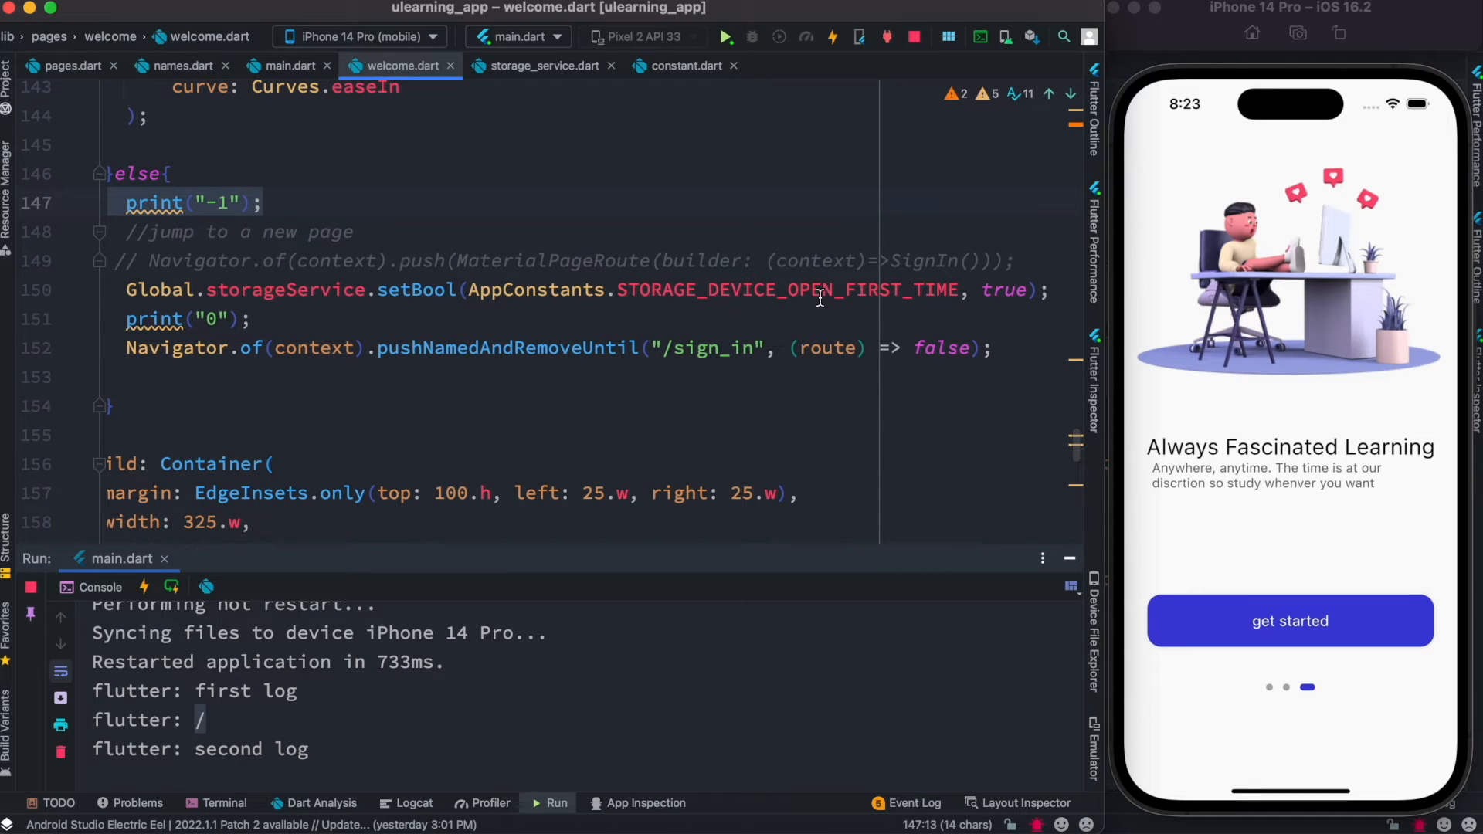
pyautogui.doubleClick(787, 289)
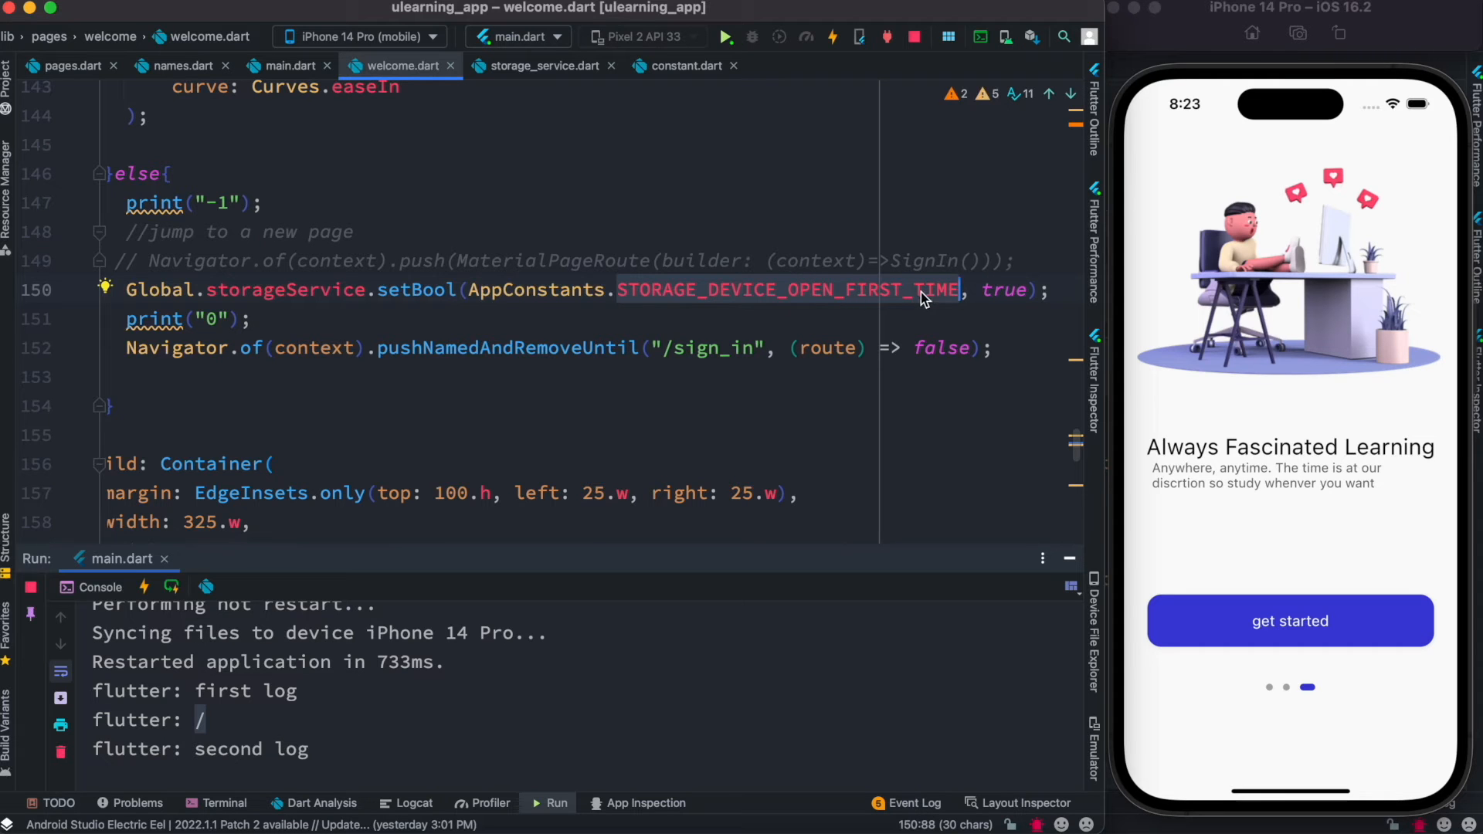
pyautogui.hscroll(3)
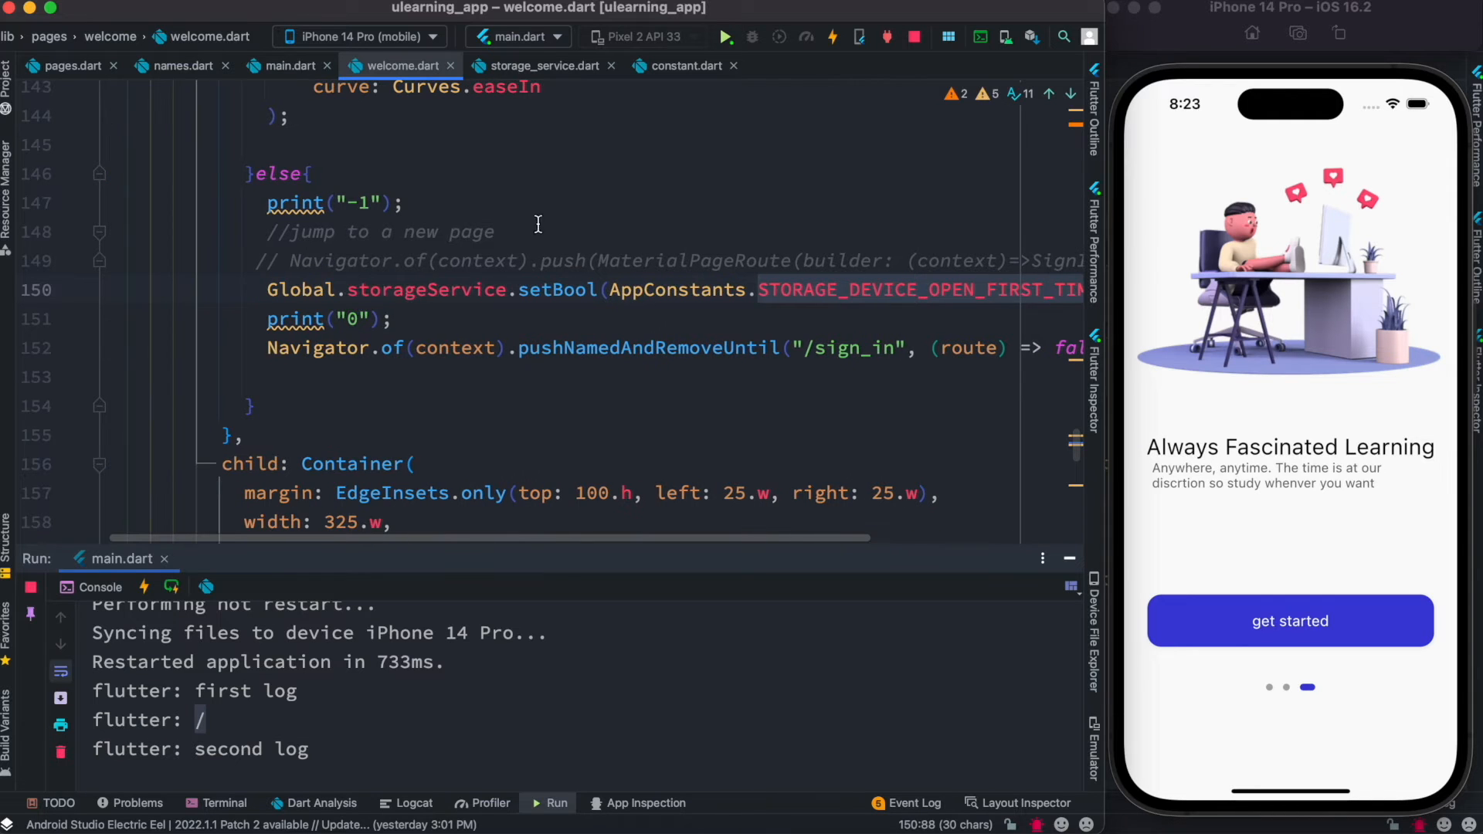
pyautogui.click(65, 65)
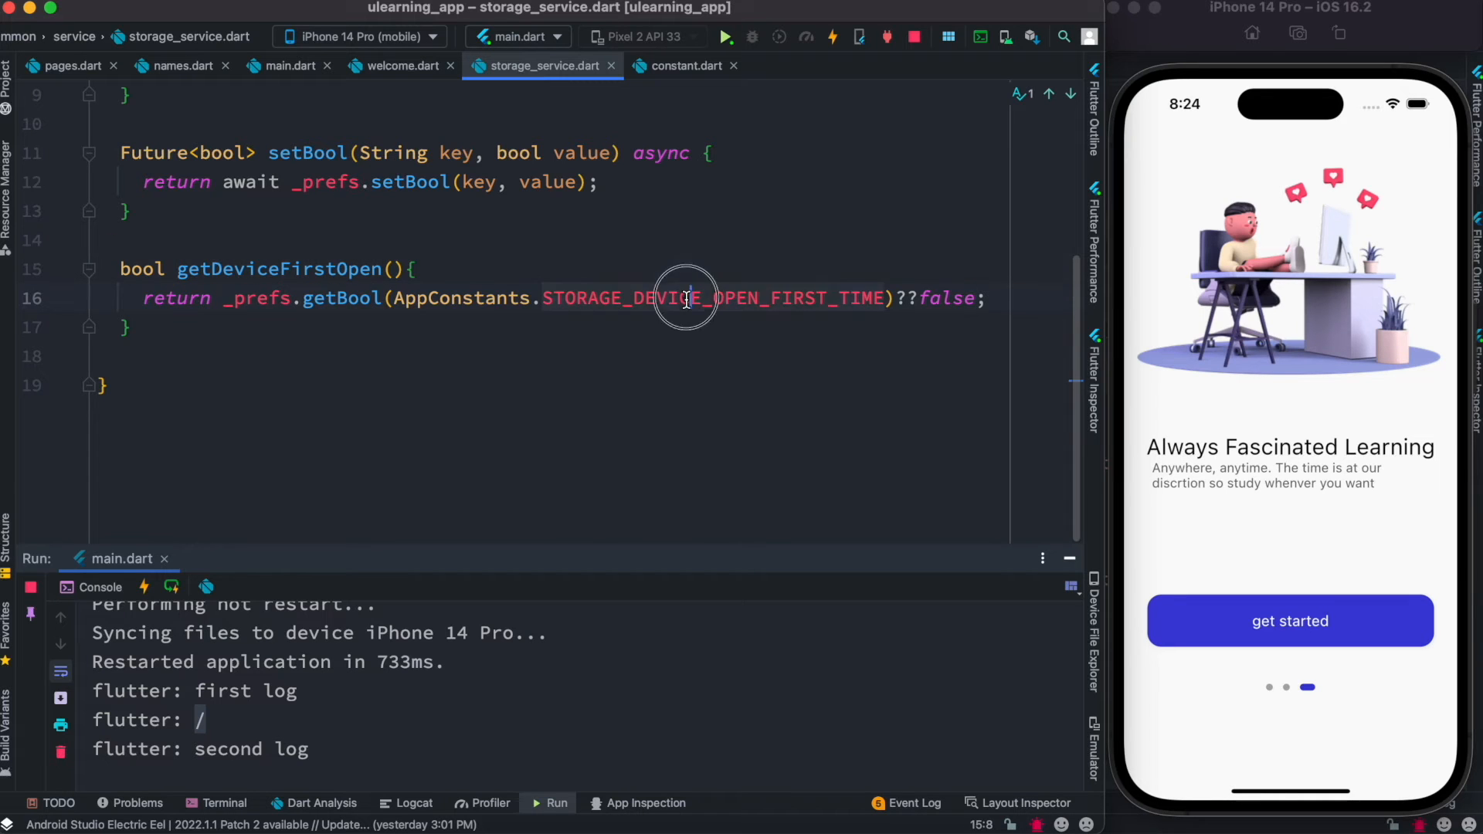
# Return to pages.dart and locate deviceFirstOpen assigned from Global.storageService.getDeviceFirstOpen().
pyautogui.click(397, 65)
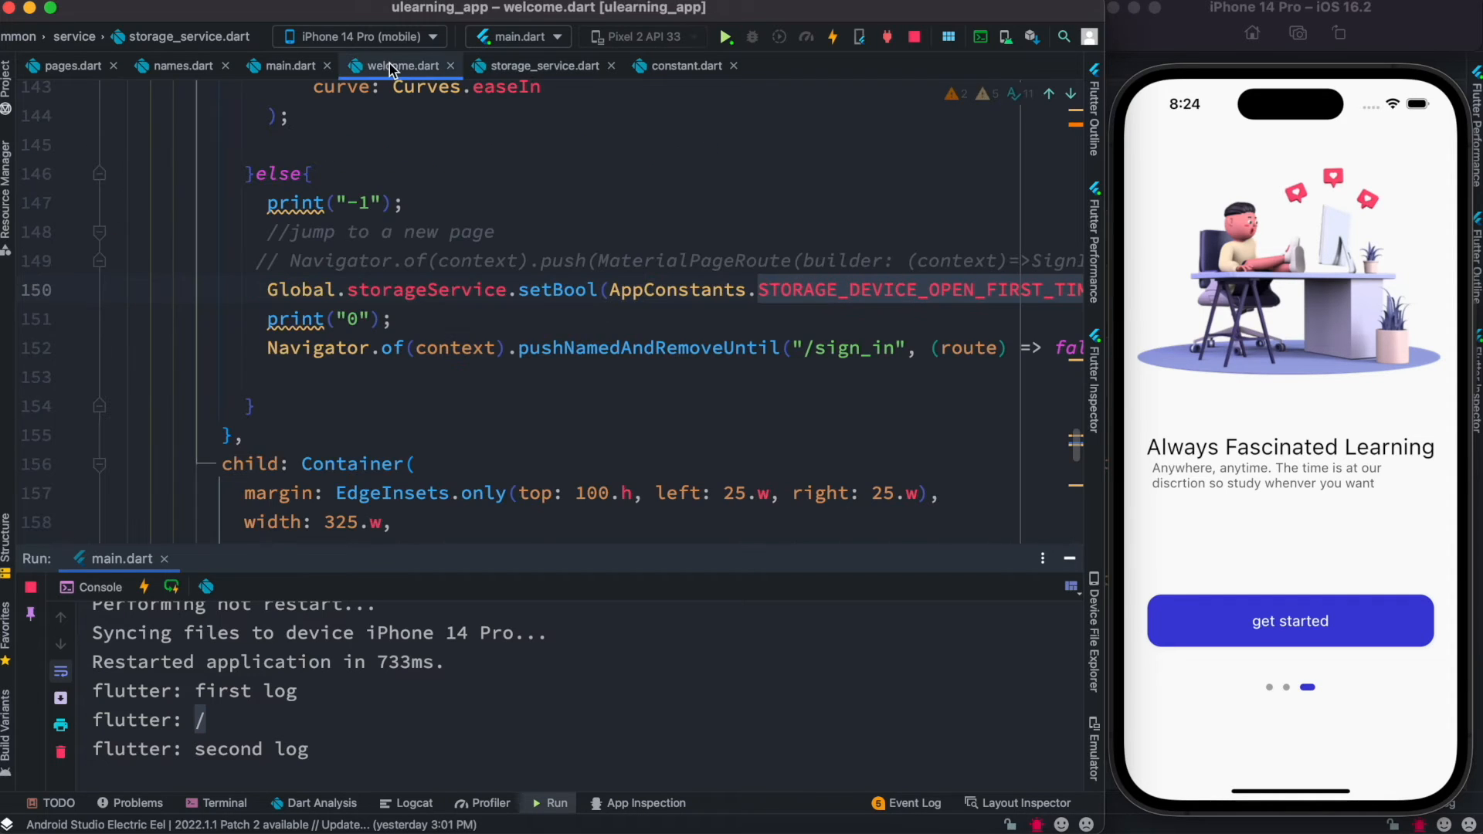
pyautogui.click(542, 65)
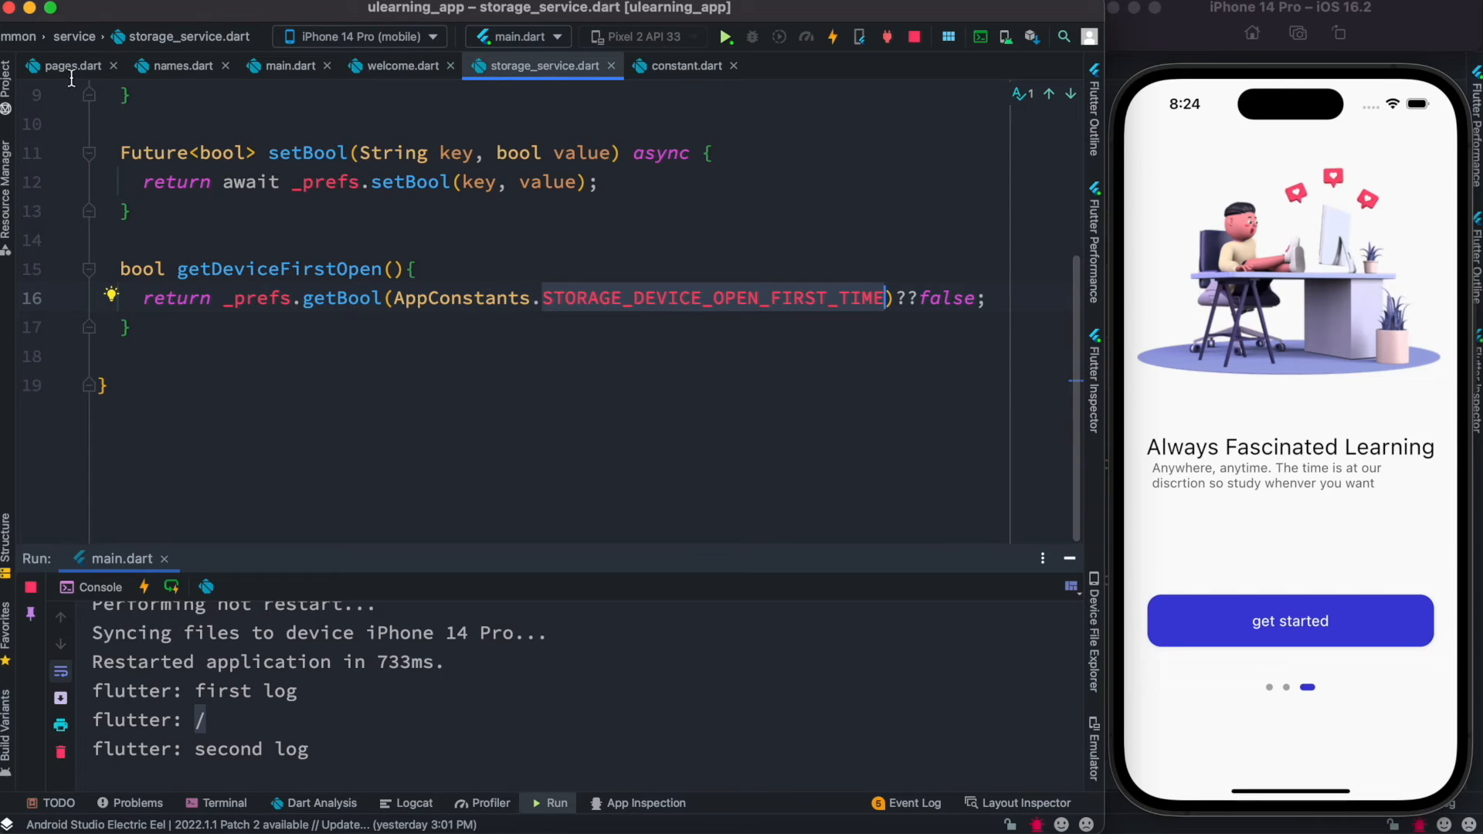
pyautogui.click(64, 65)
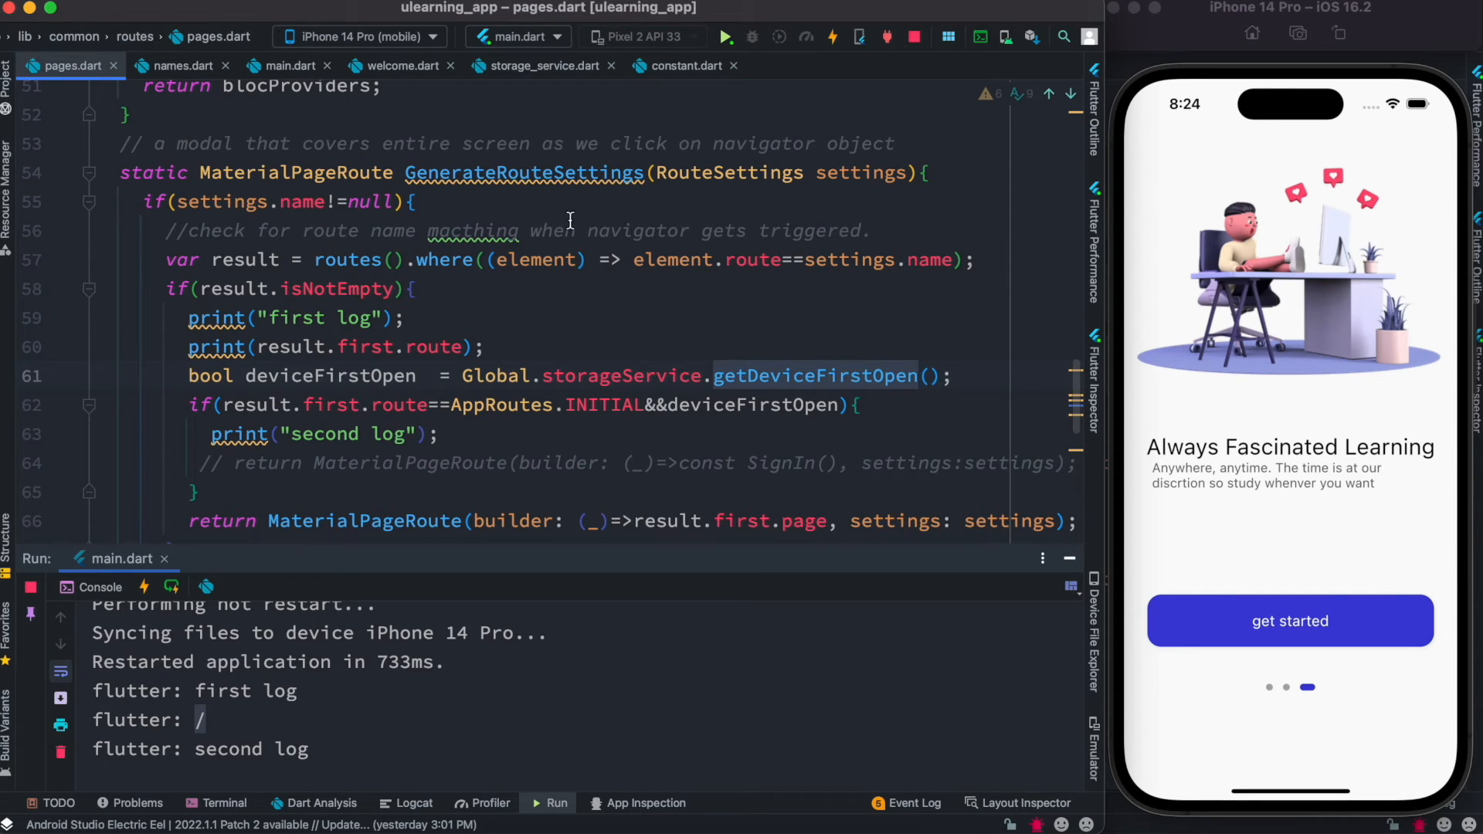
pyautogui.moveTo(789, 375)
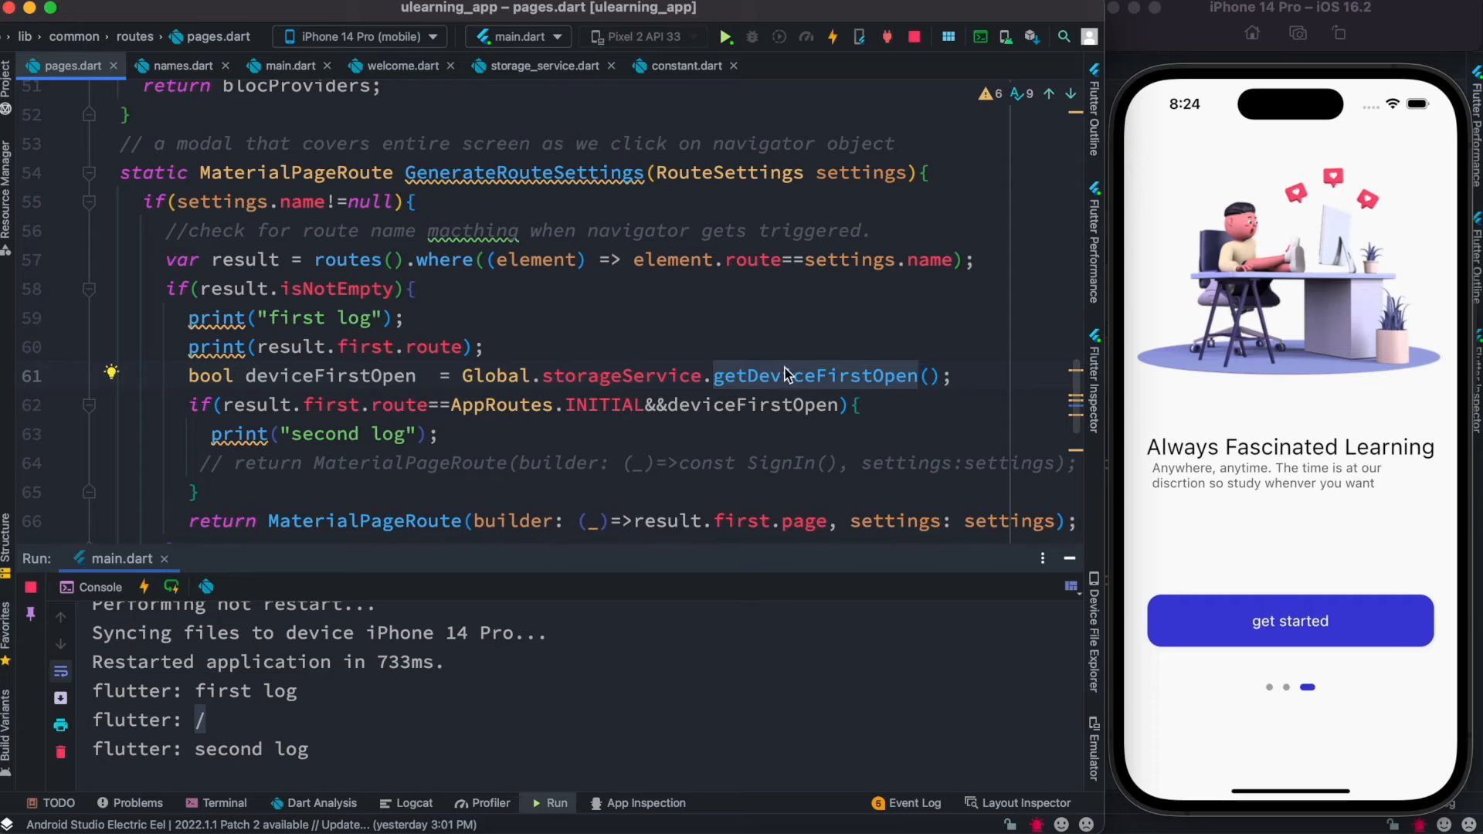
pyautogui.moveTo(419, 384)
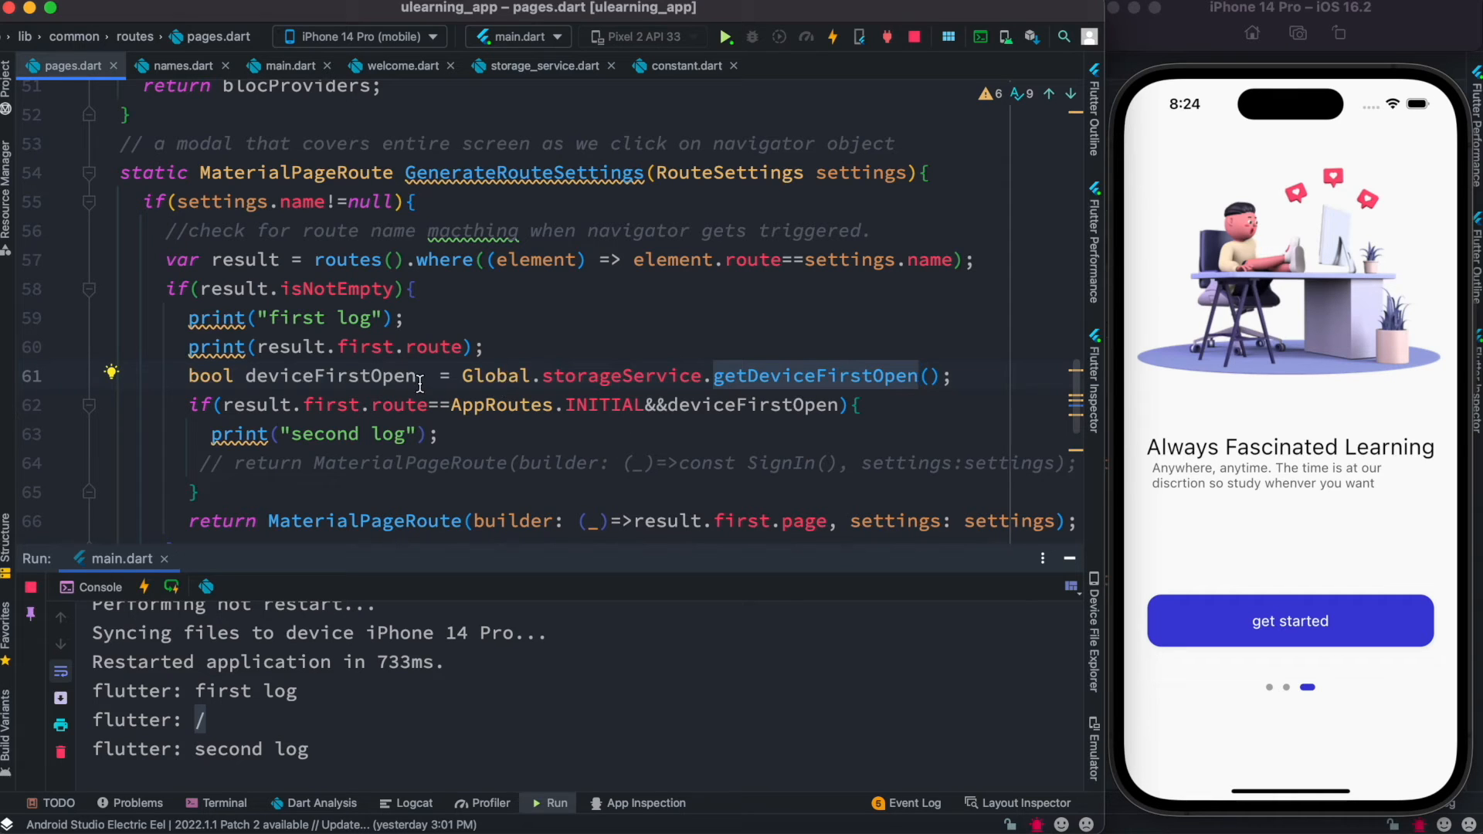
pyautogui.doubleClick(321, 375)
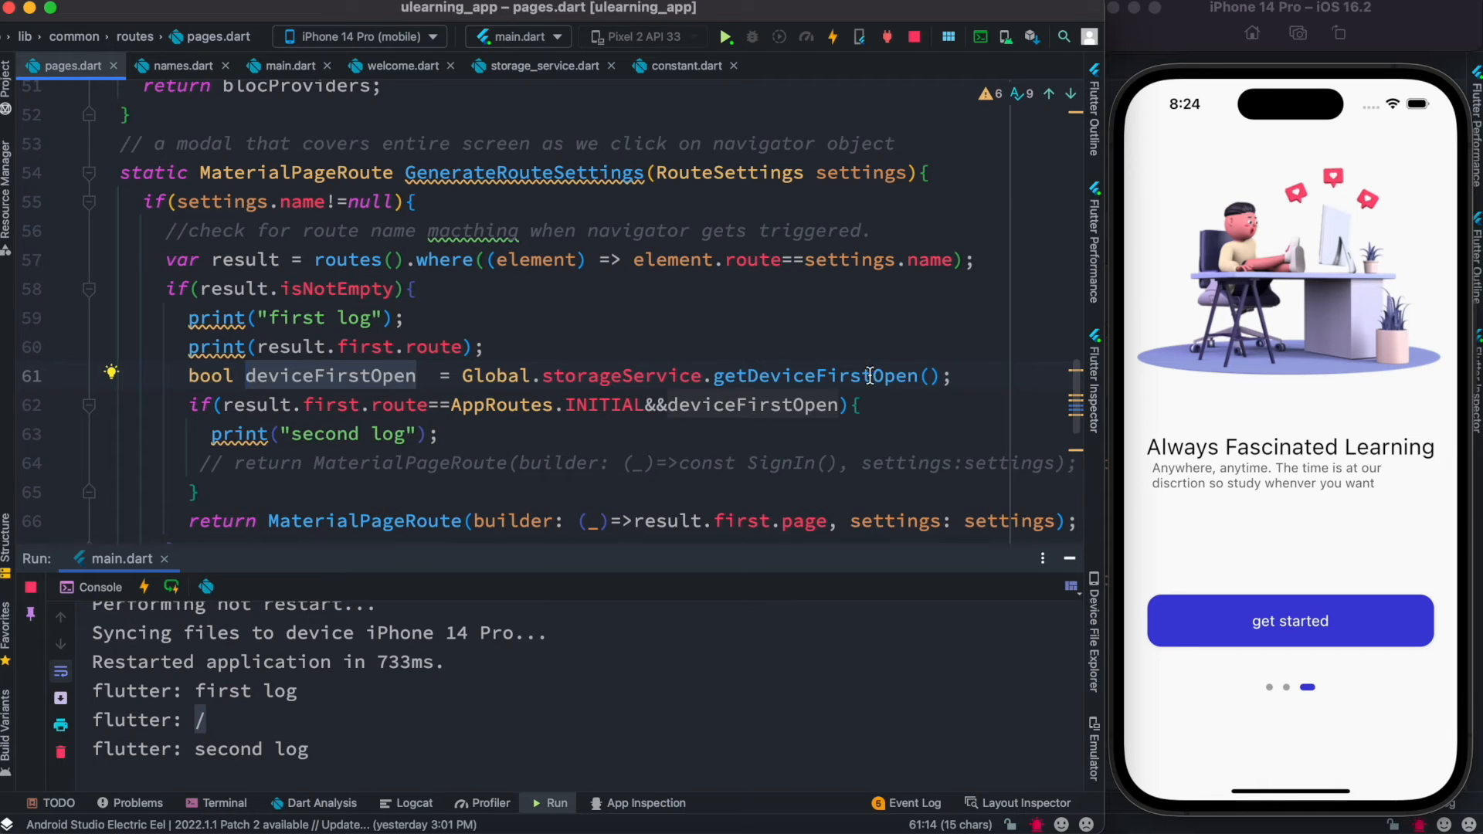
pyautogui.moveTo(559, 426)
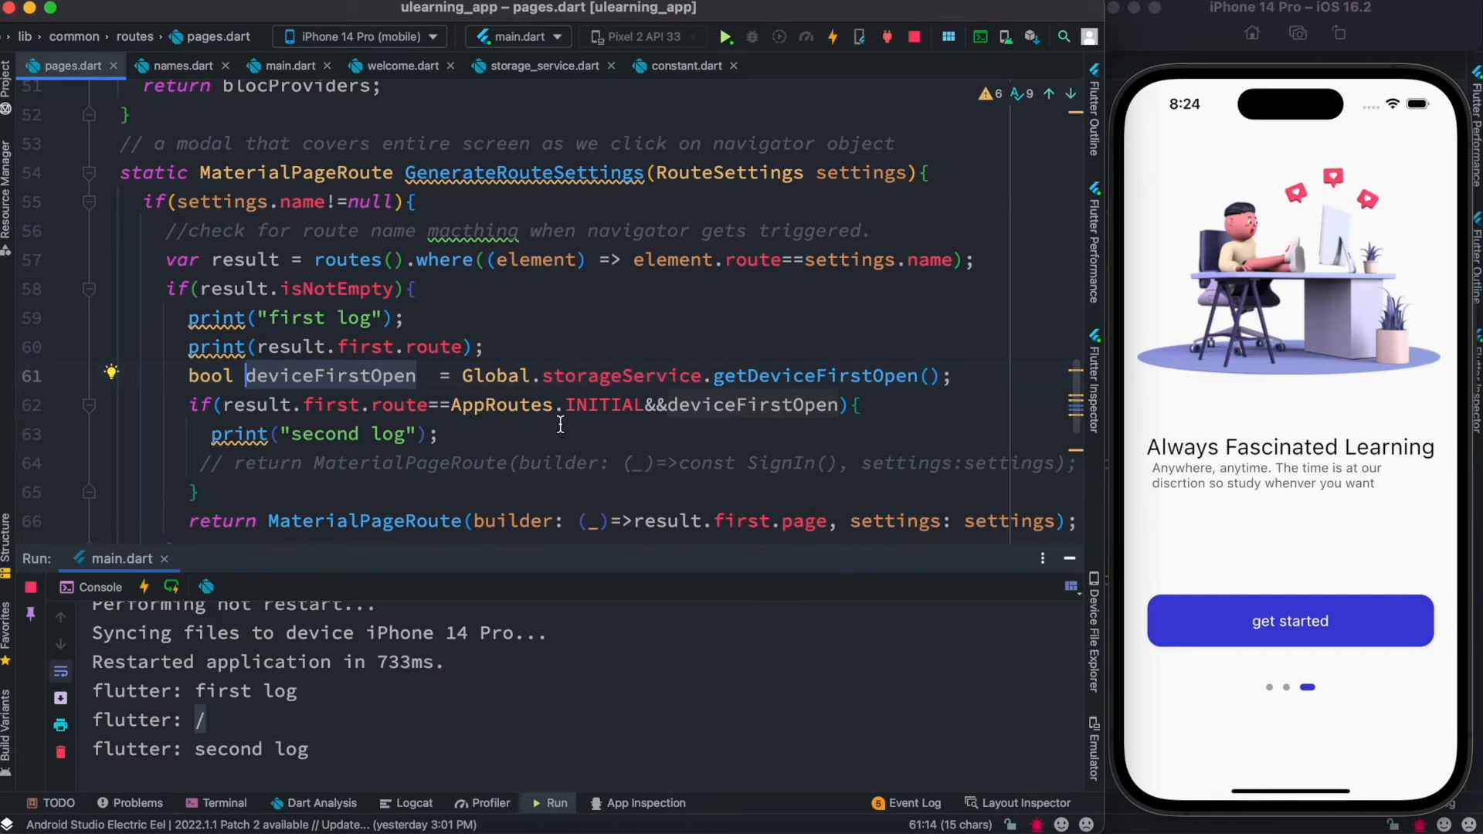
pyautogui.moveTo(536, 441)
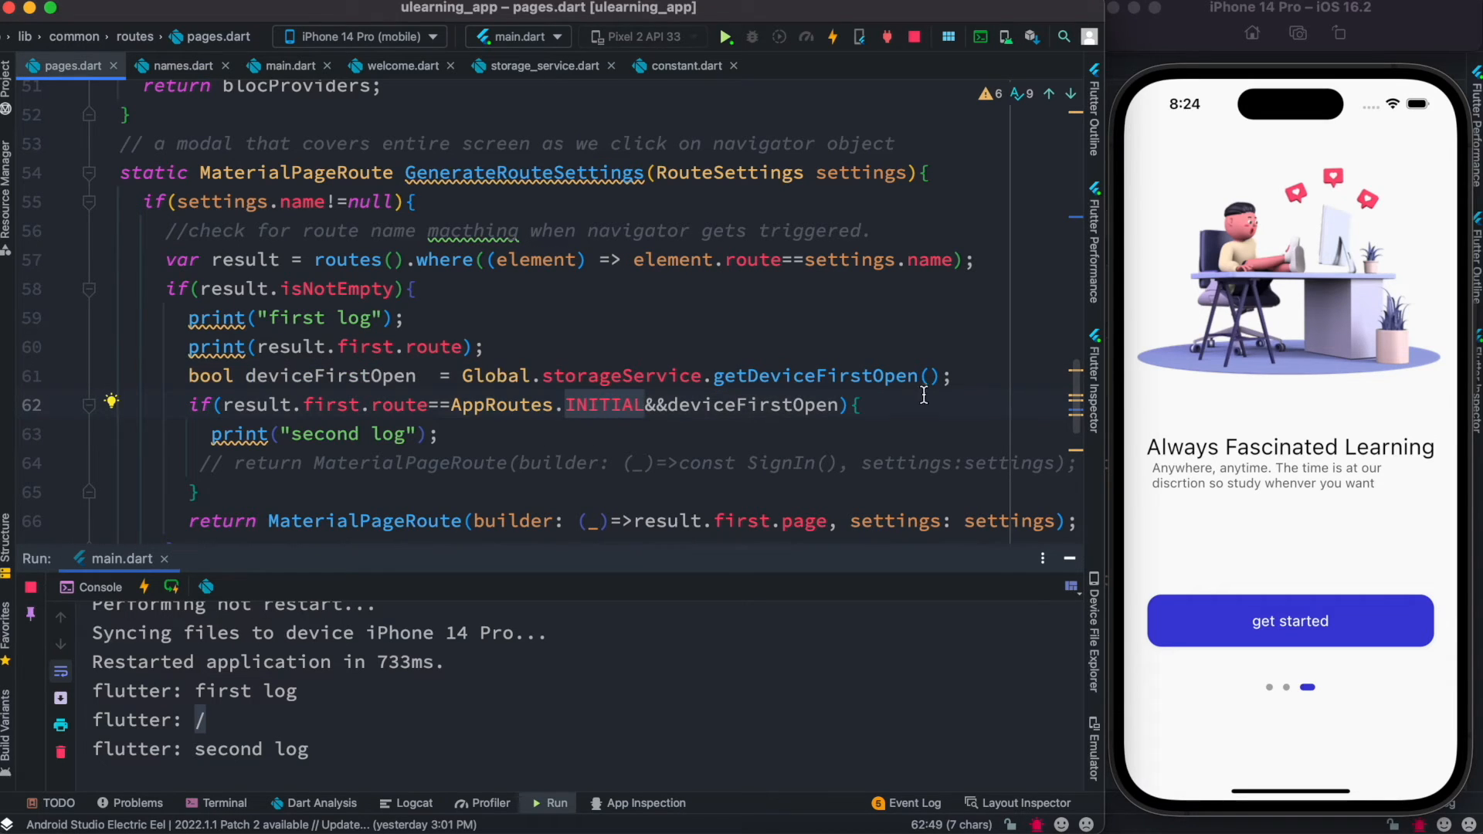
# Uncomment the SignIn MaterialPageRoute return and tap get started to reach the Log In screen.
pyautogui.doubleClick(330, 405)
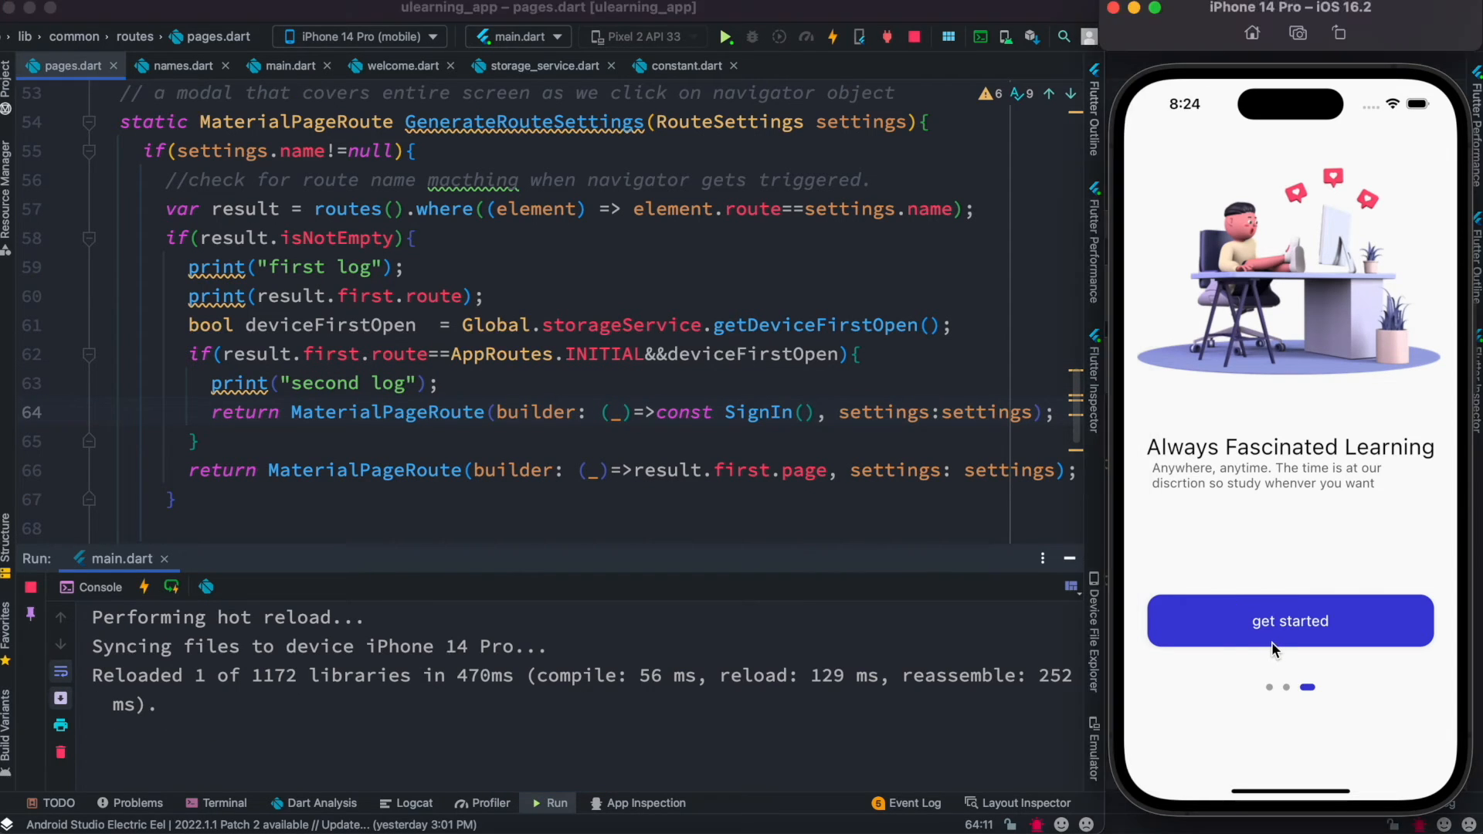
pyautogui.click(1288, 621)
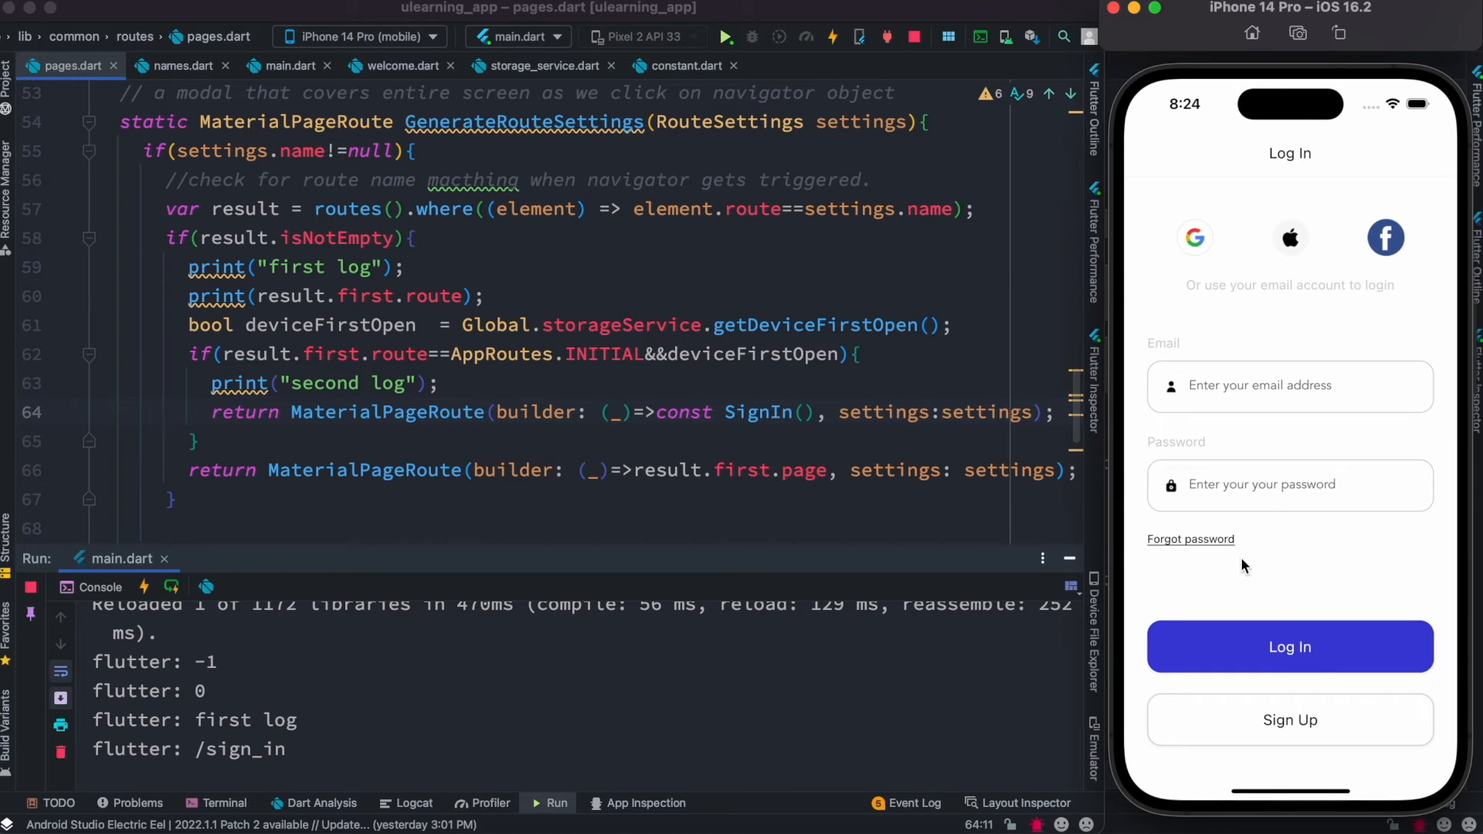
pyautogui.moveTo(601, 460)
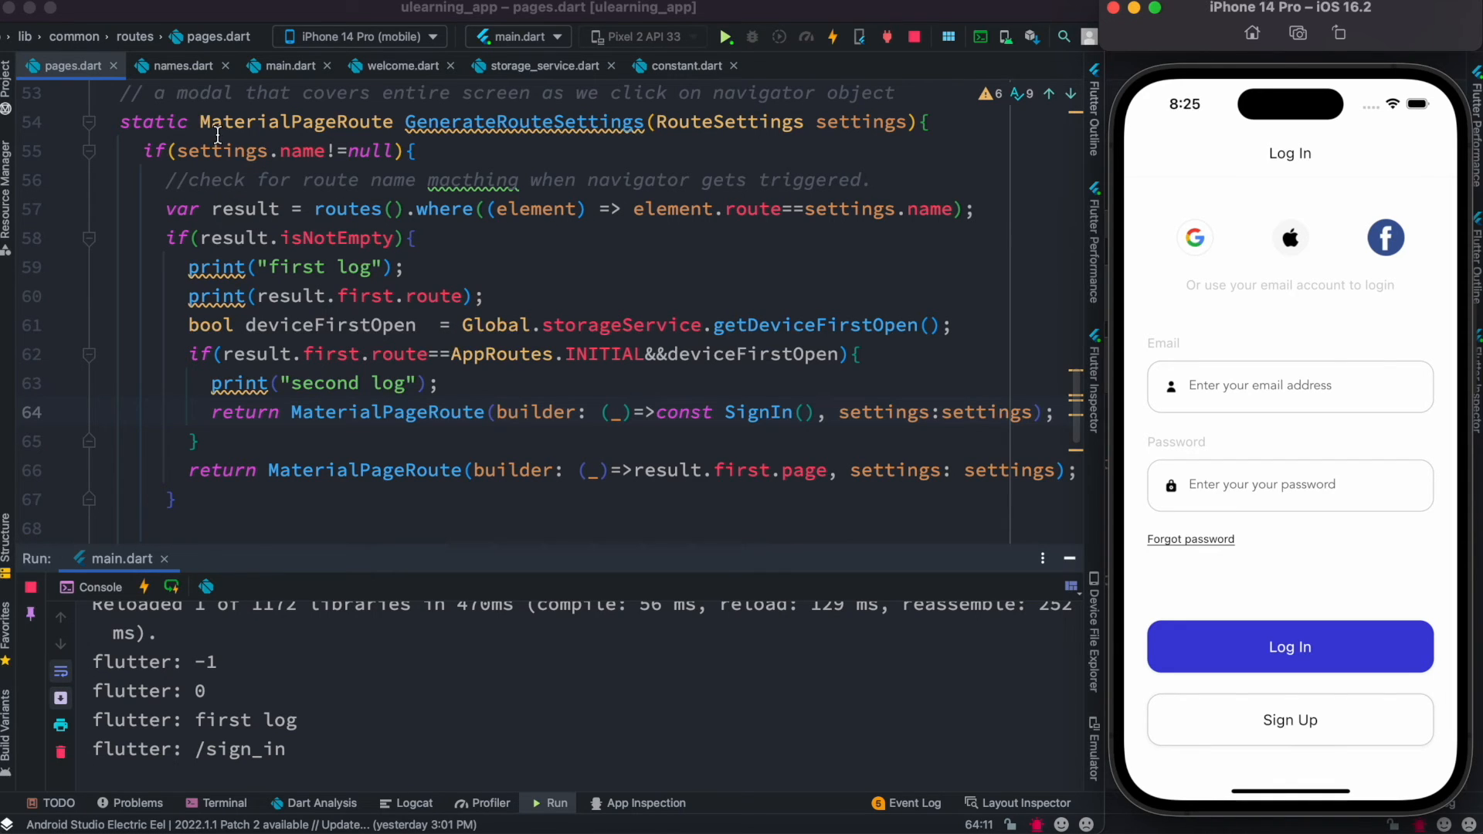
pyautogui.click(397, 65)
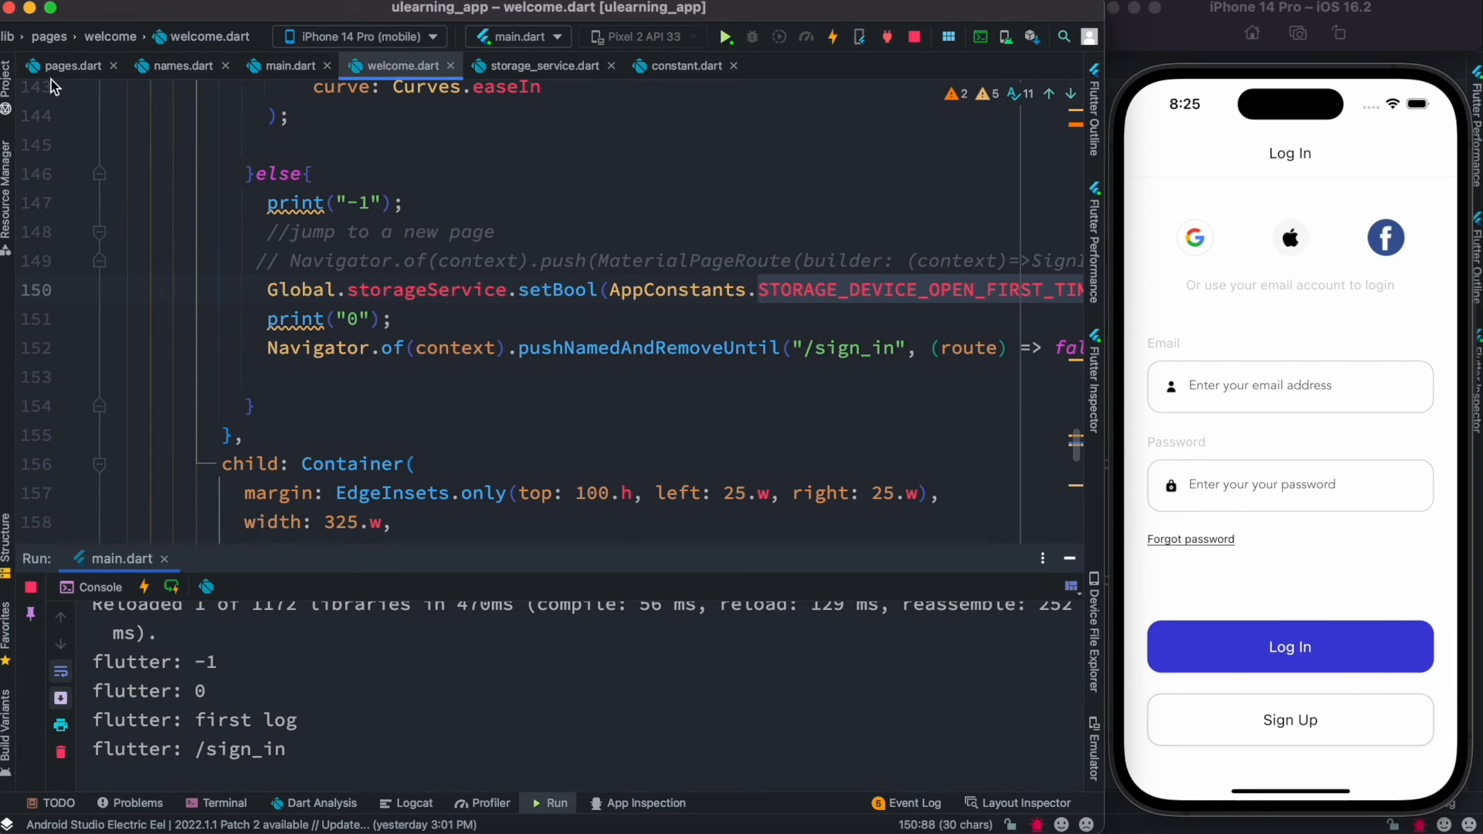
pyautogui.click(71, 65)
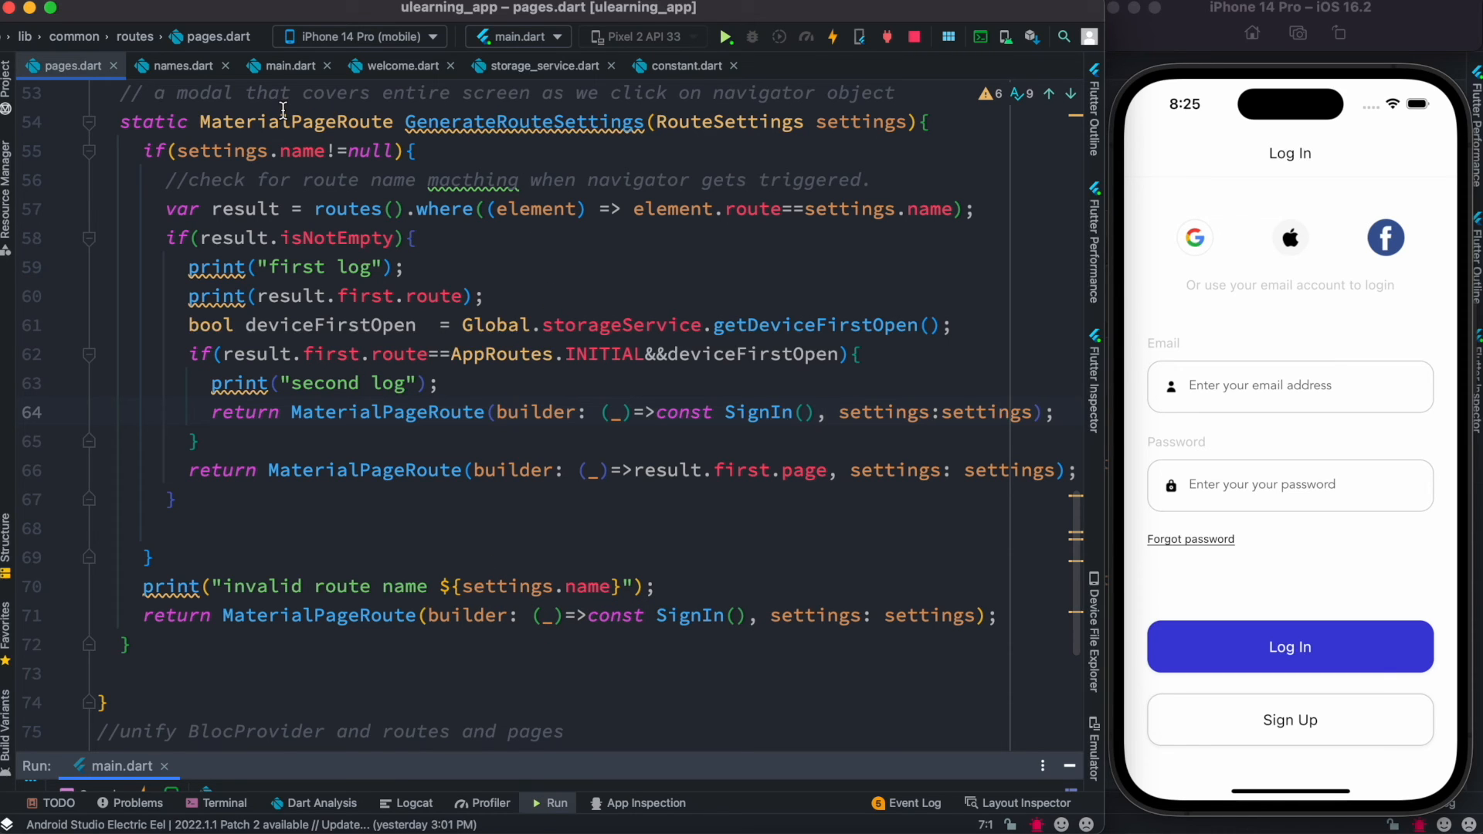
pyautogui.click(287, 64)
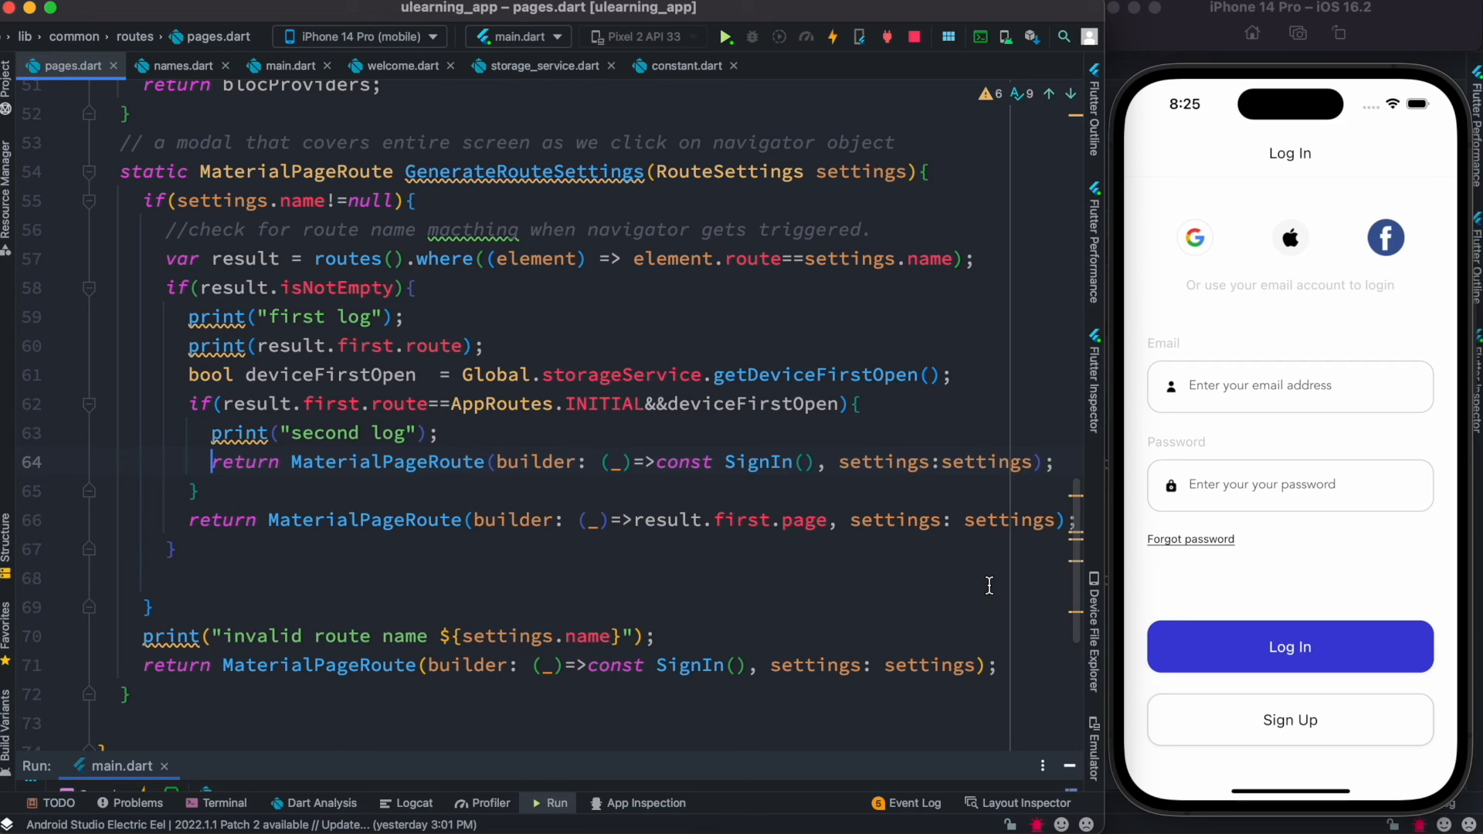
pyautogui.moveTo(780, 591)
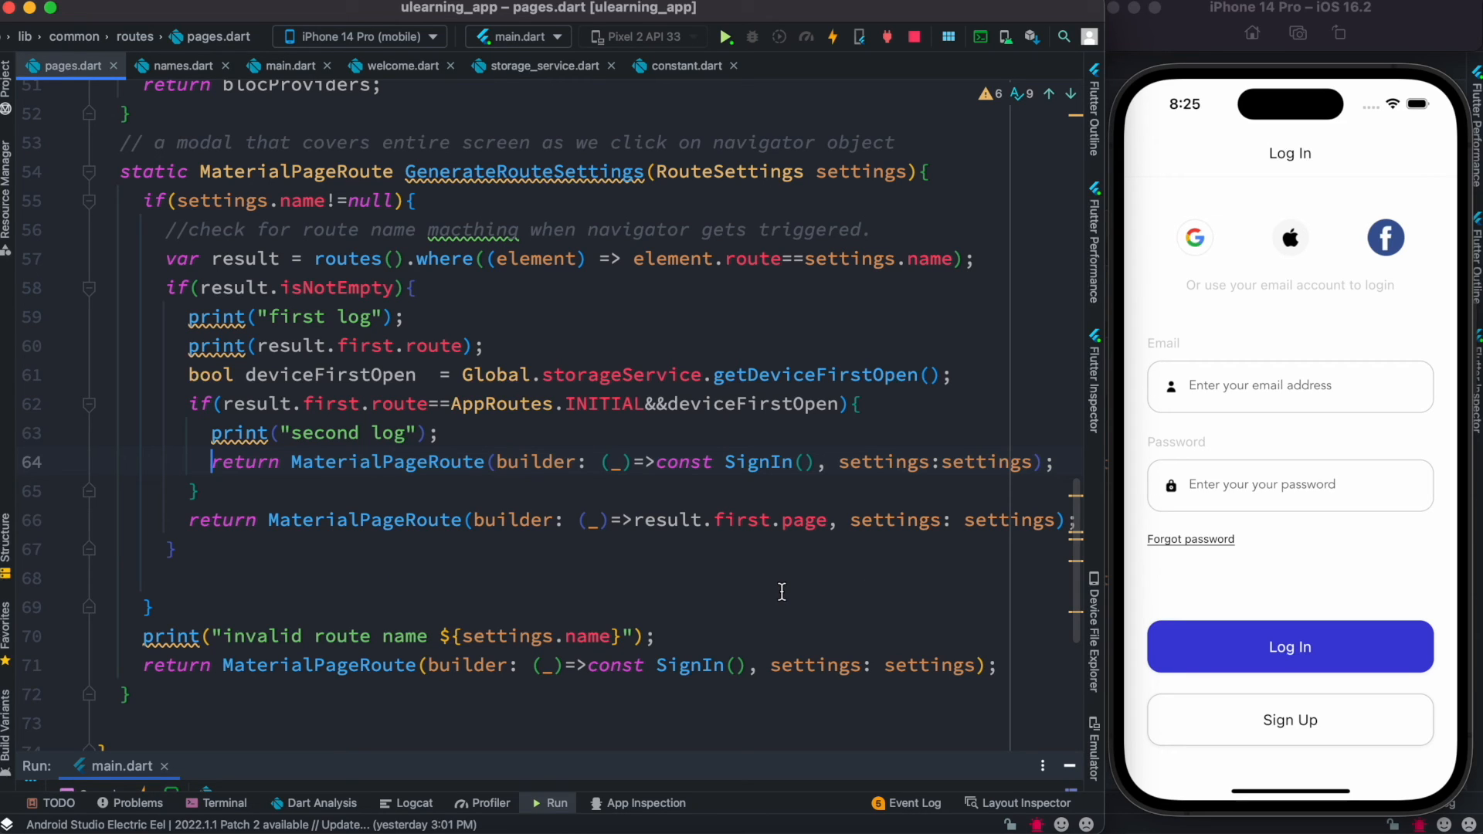
pyautogui.moveTo(1347, 360)
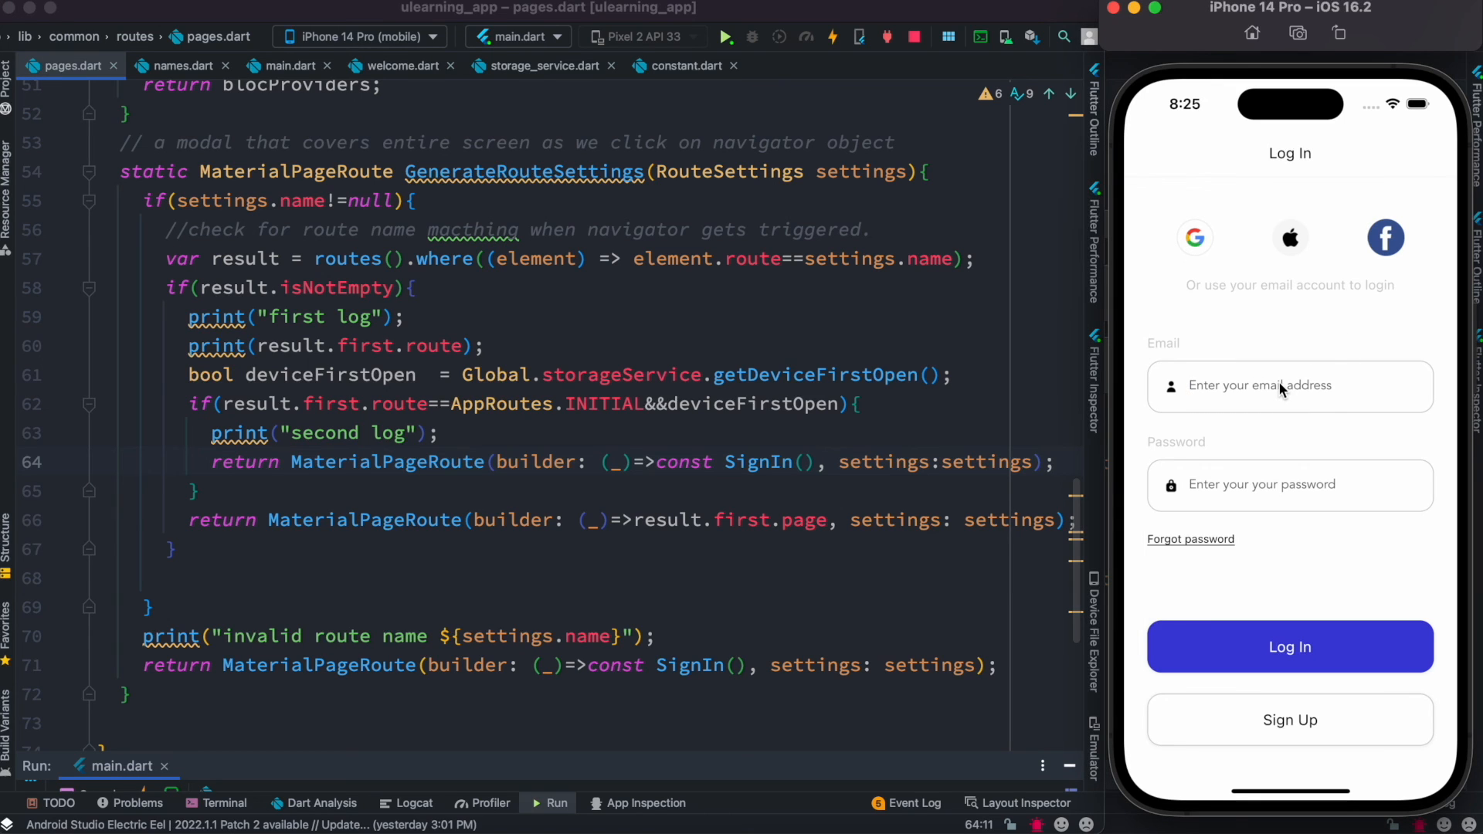
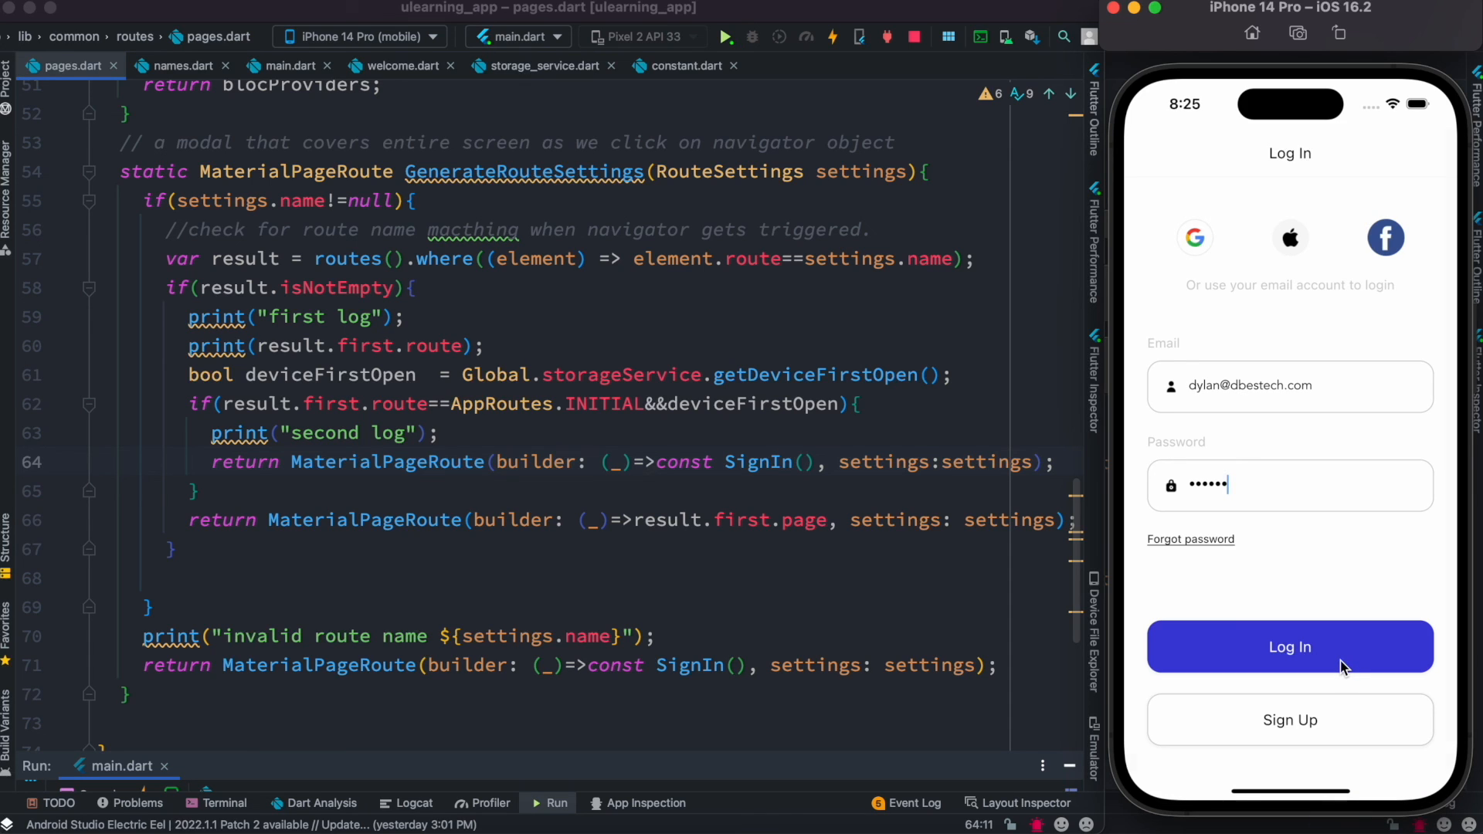
# Log in with the entered credentials and browse Home, Chat and Profile via the bottom tabs.
pyautogui.click(1289, 647)
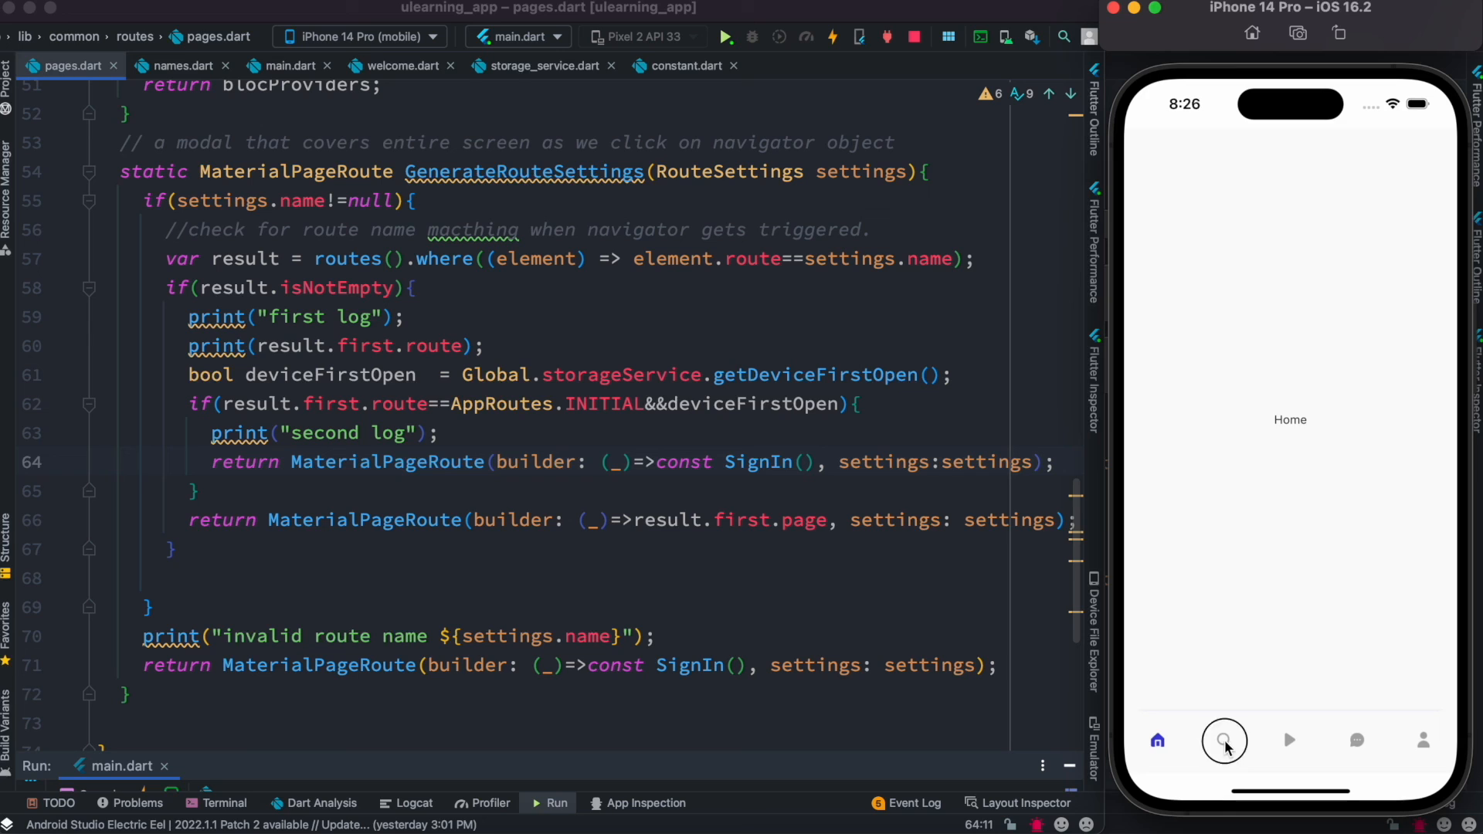
pyautogui.click(1355, 740)
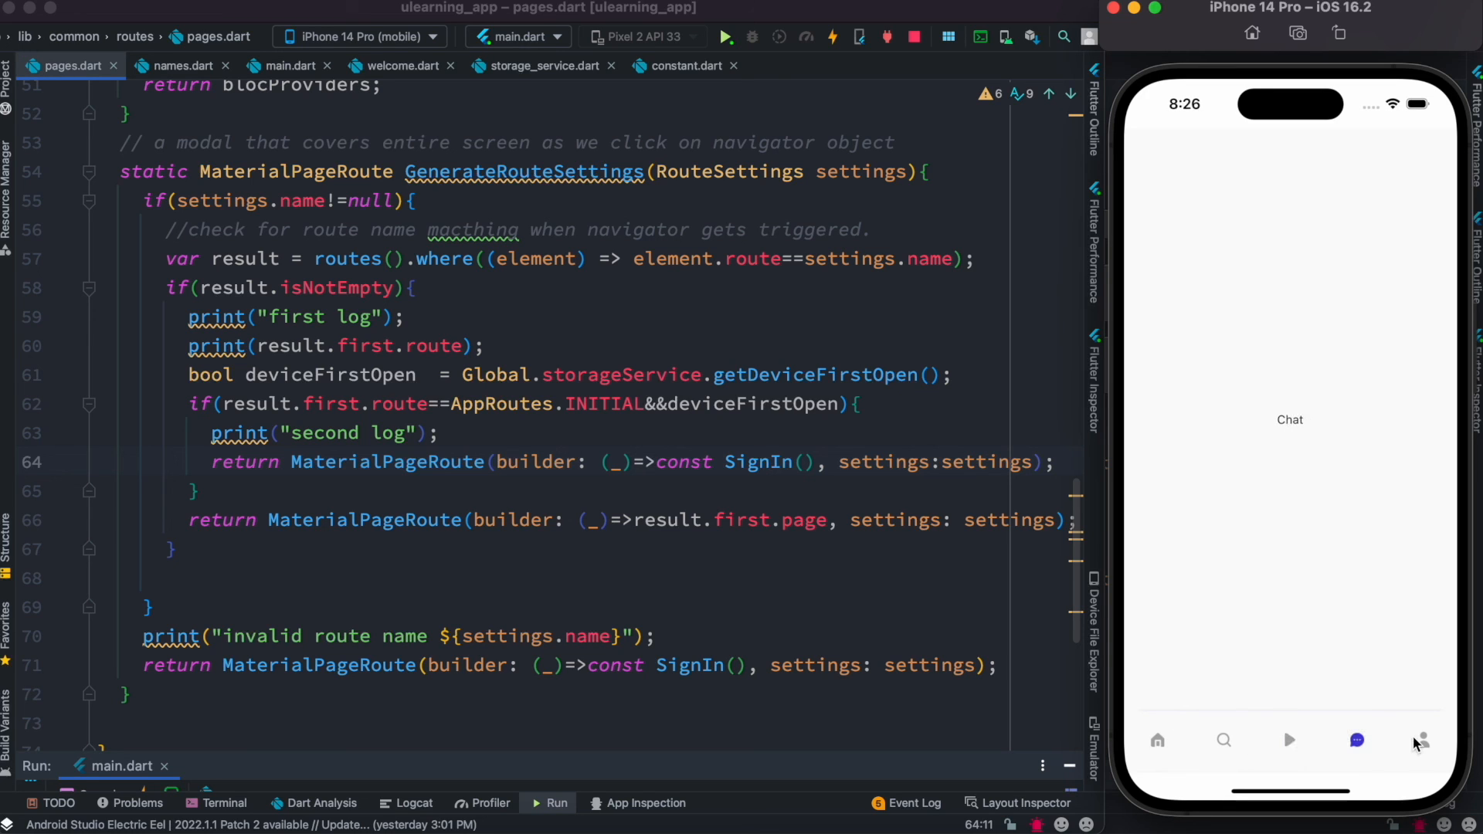
pyautogui.click(1423, 740)
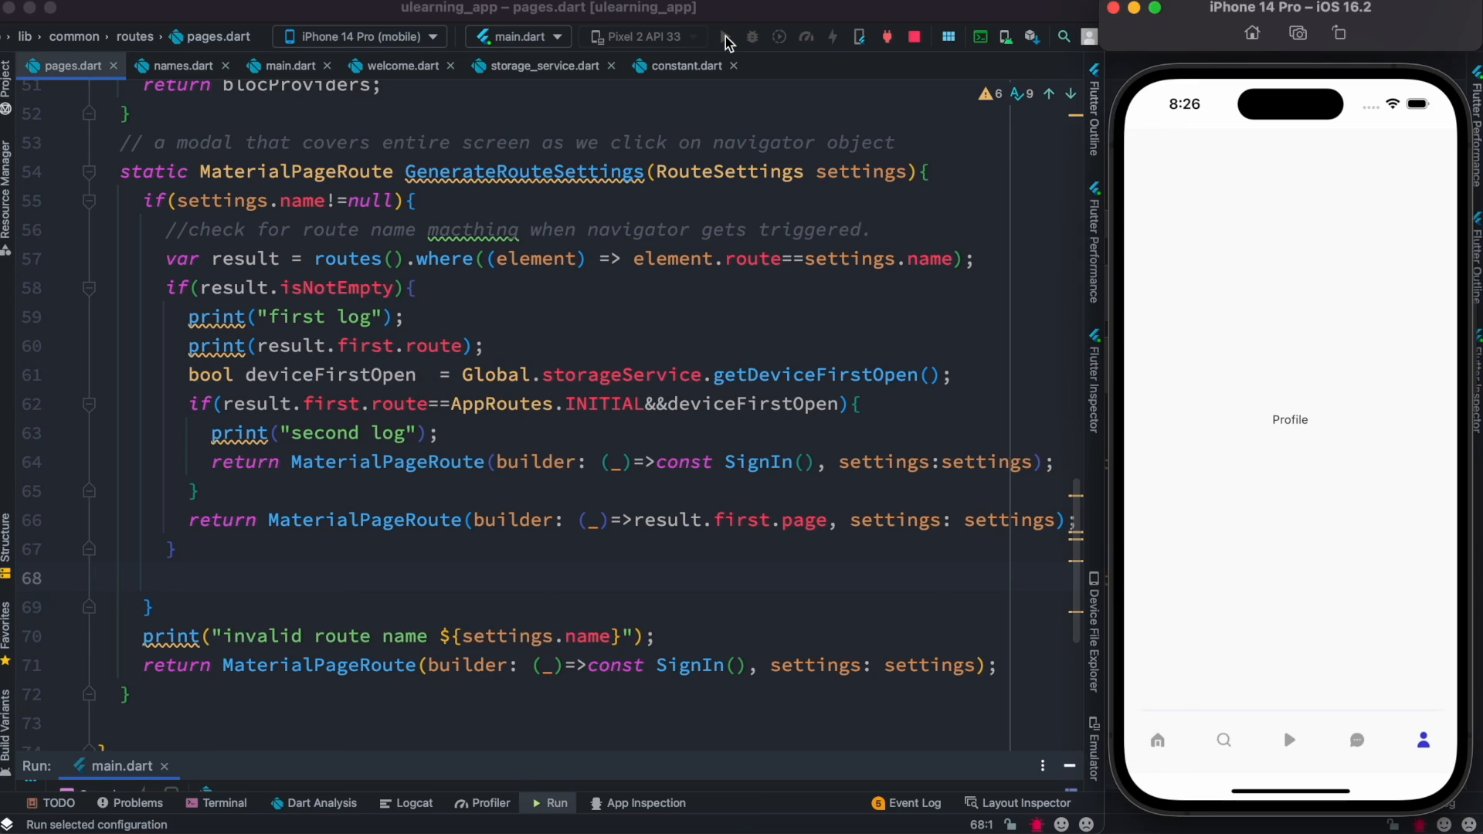
# Rerun the app so the simulator opens directly on the Log In screen.
pyautogui.click(1422, 740)
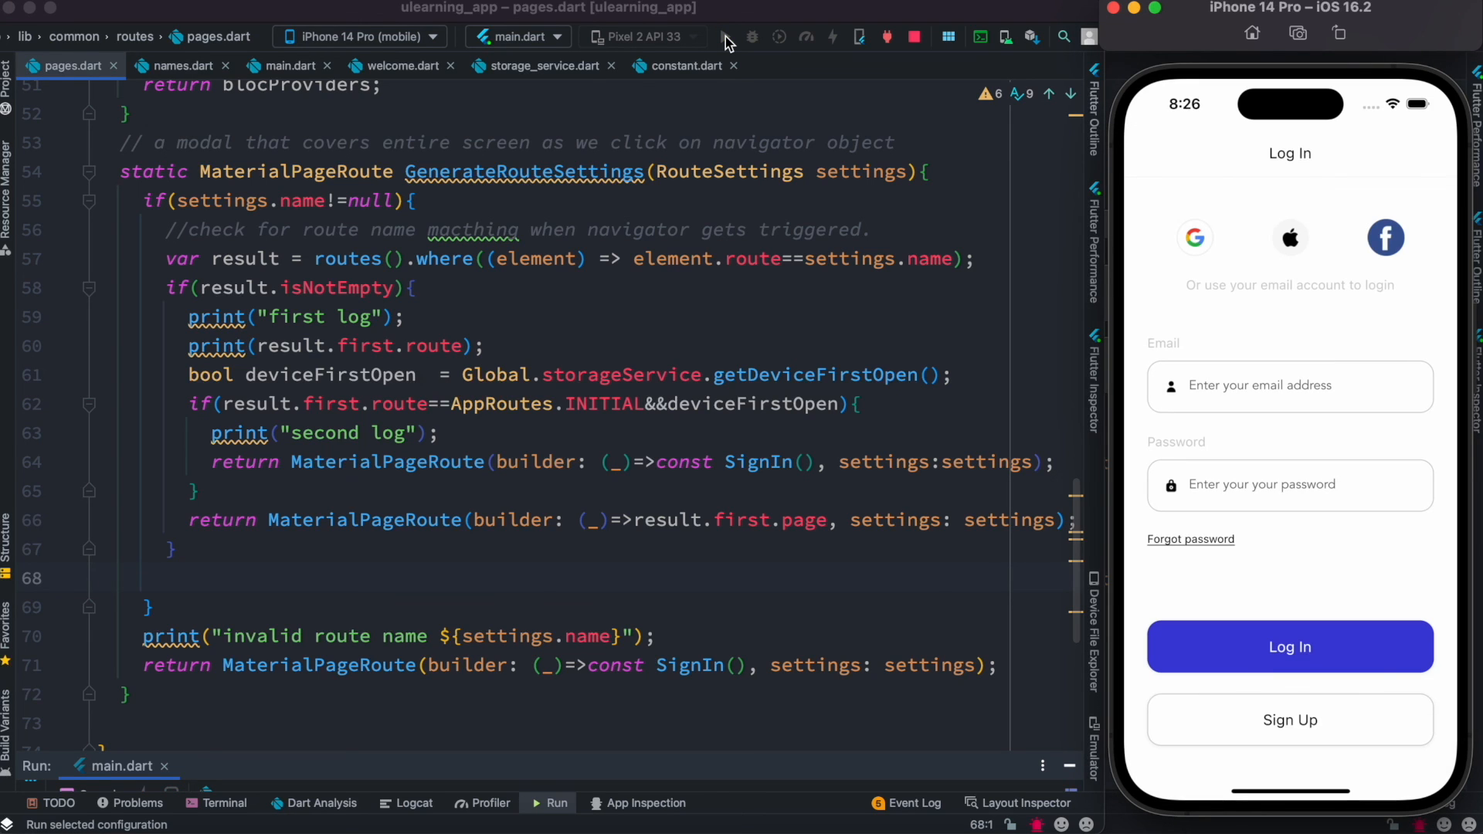
pyautogui.moveTo(1246, 402)
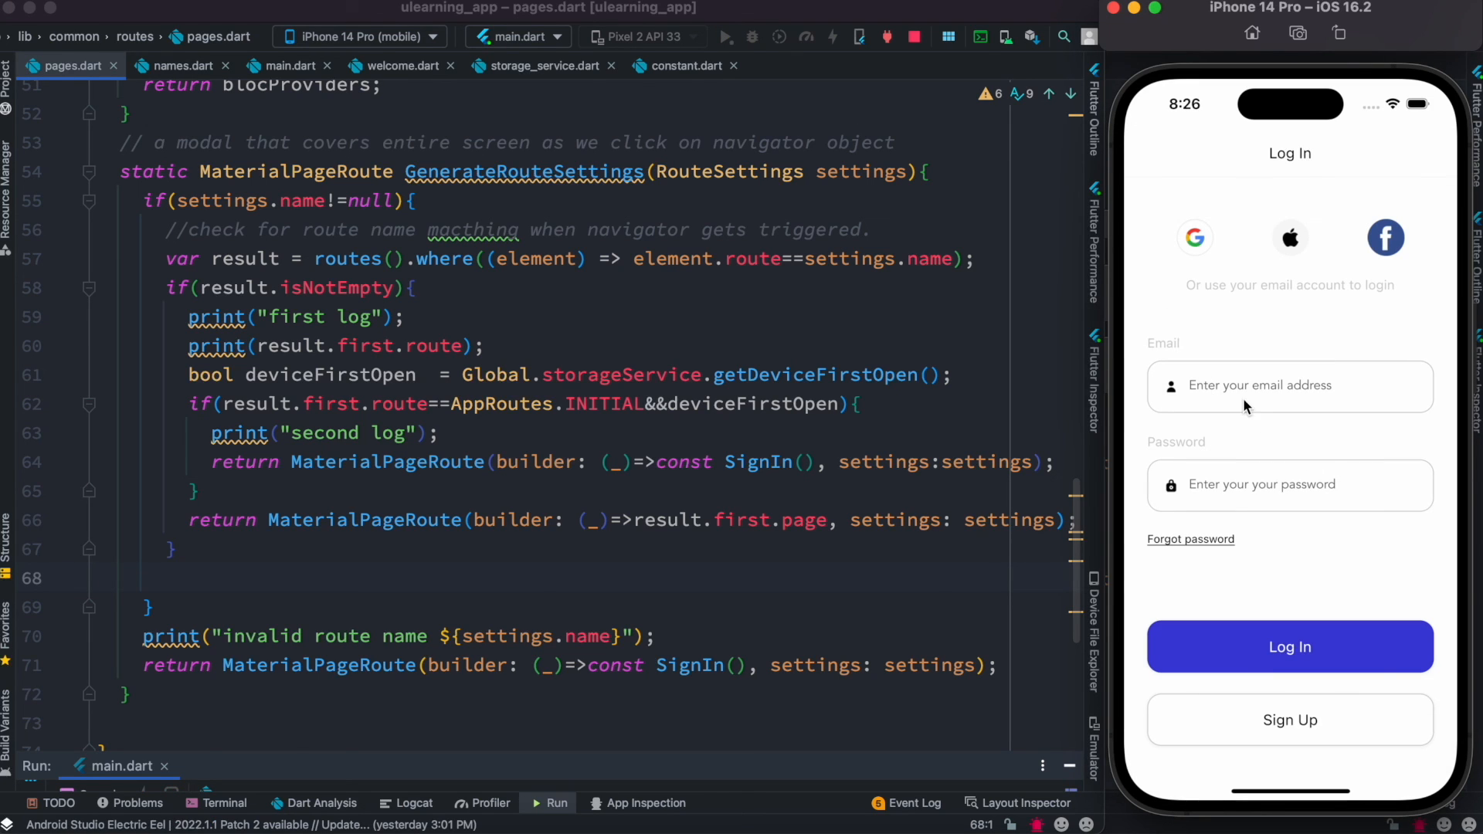